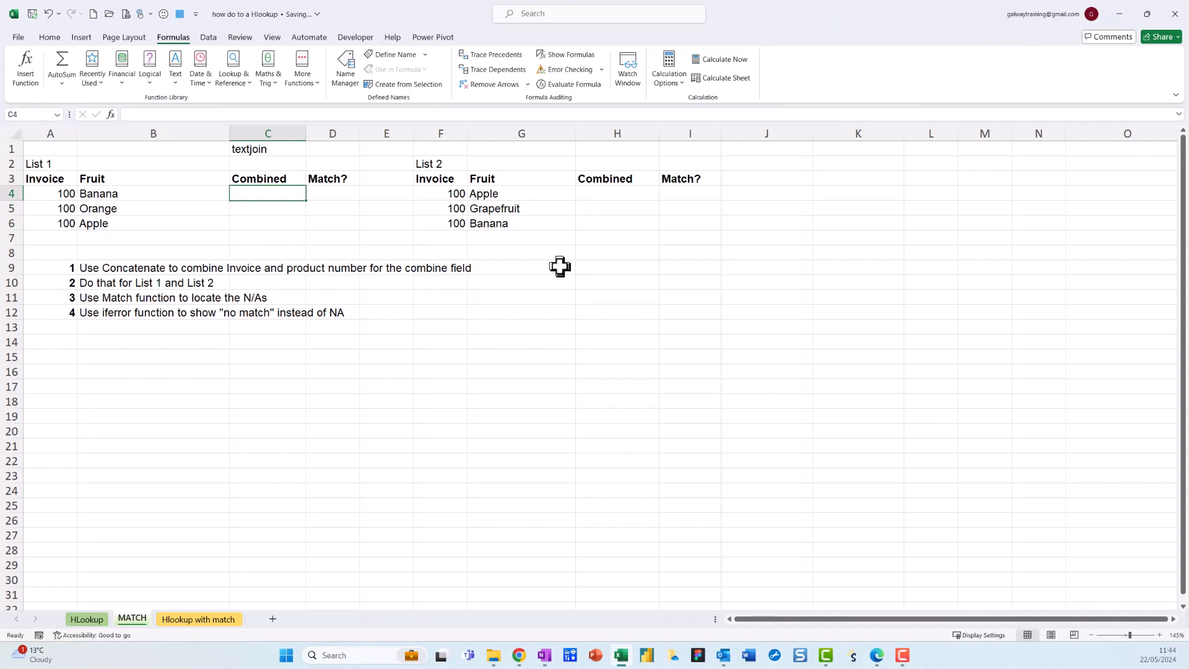
pyautogui.moveTo(241, 208)
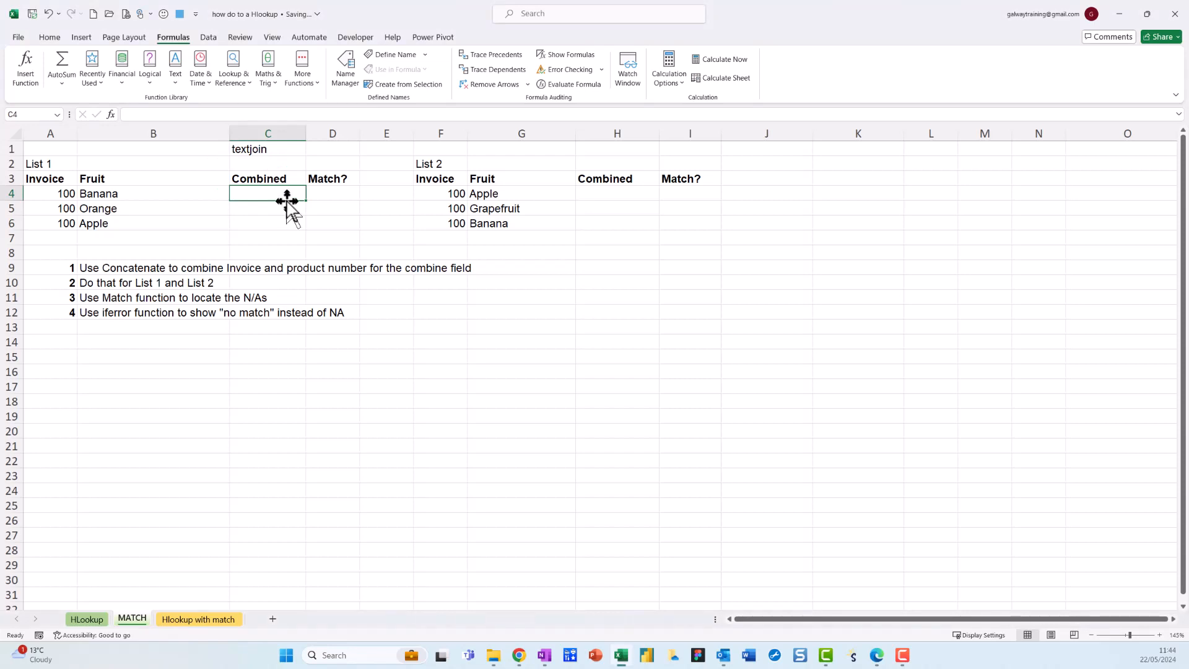
pyautogui.moveTo(313, 199)
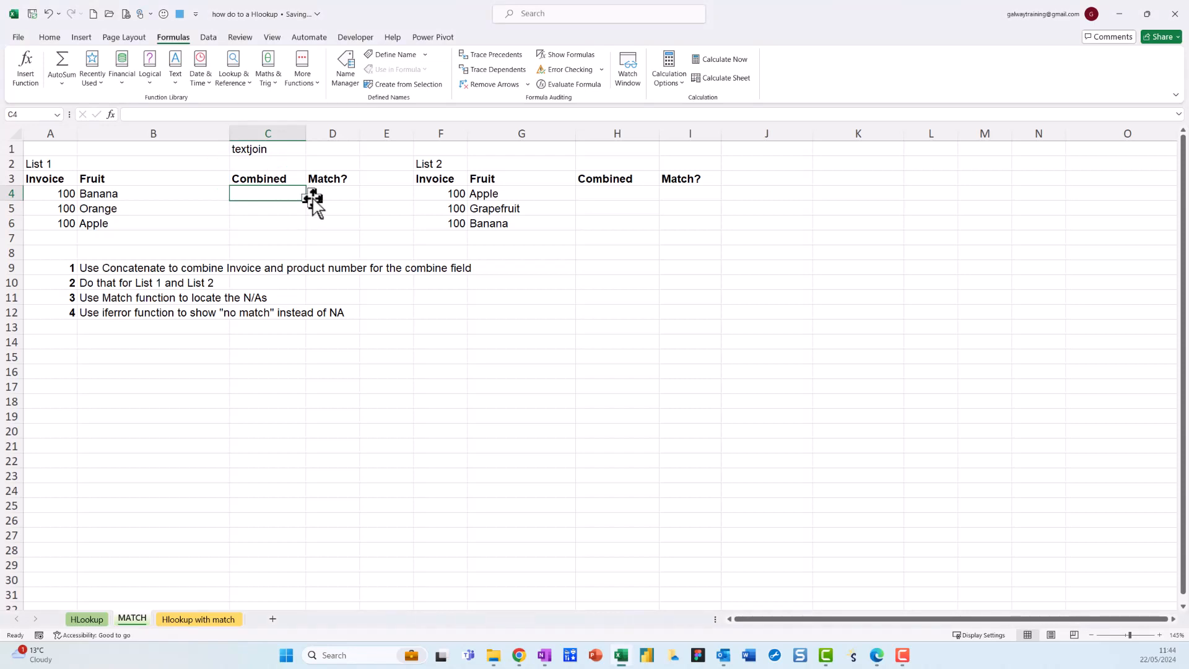
# Step: Enter =A4&B4 in C4 and fill it down to C6 (100Banana, 100Orange, 100Apple)
pyautogui.write('=')
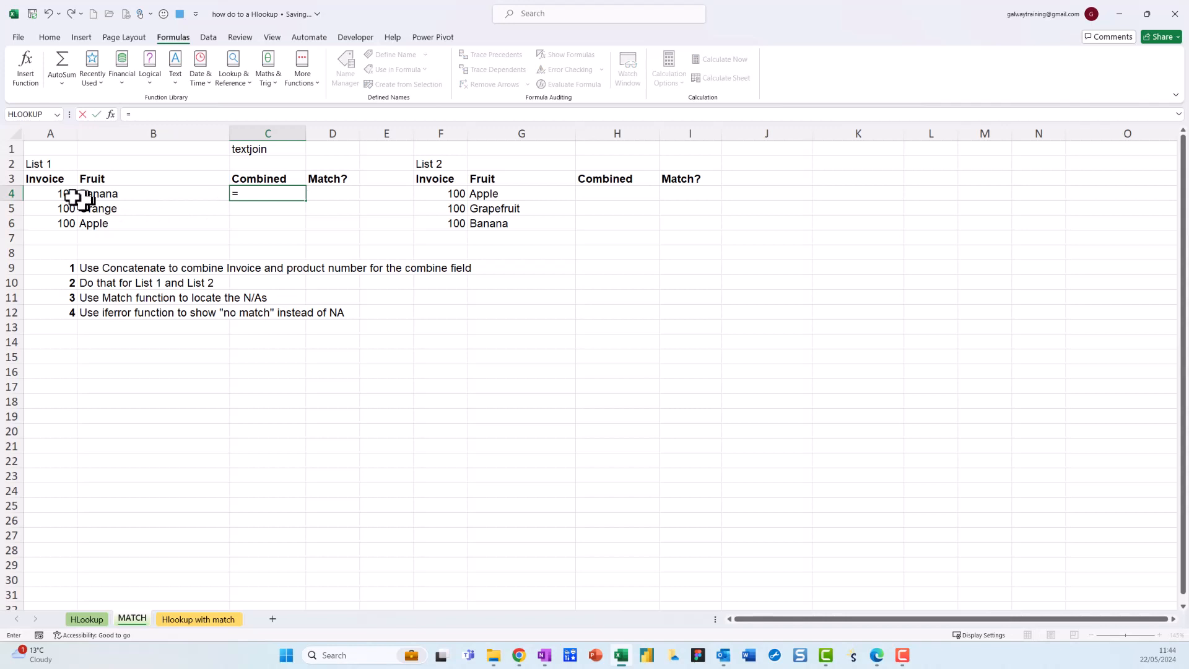
pyautogui.press('Escape')
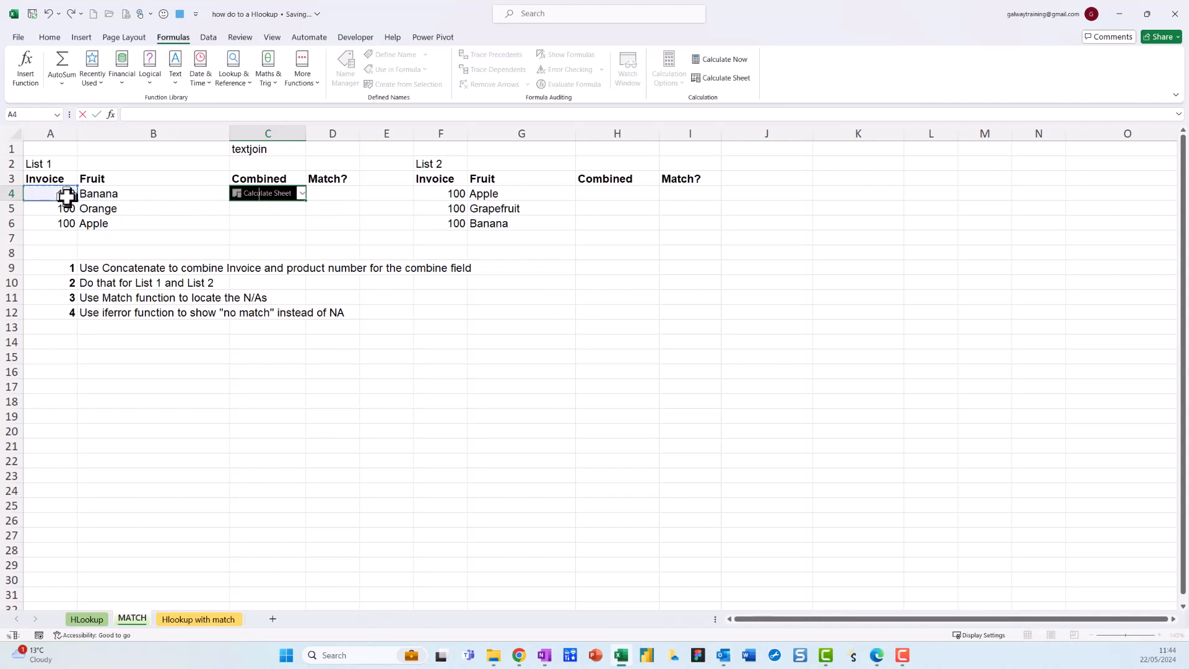
pyautogui.write('=A4&B4')
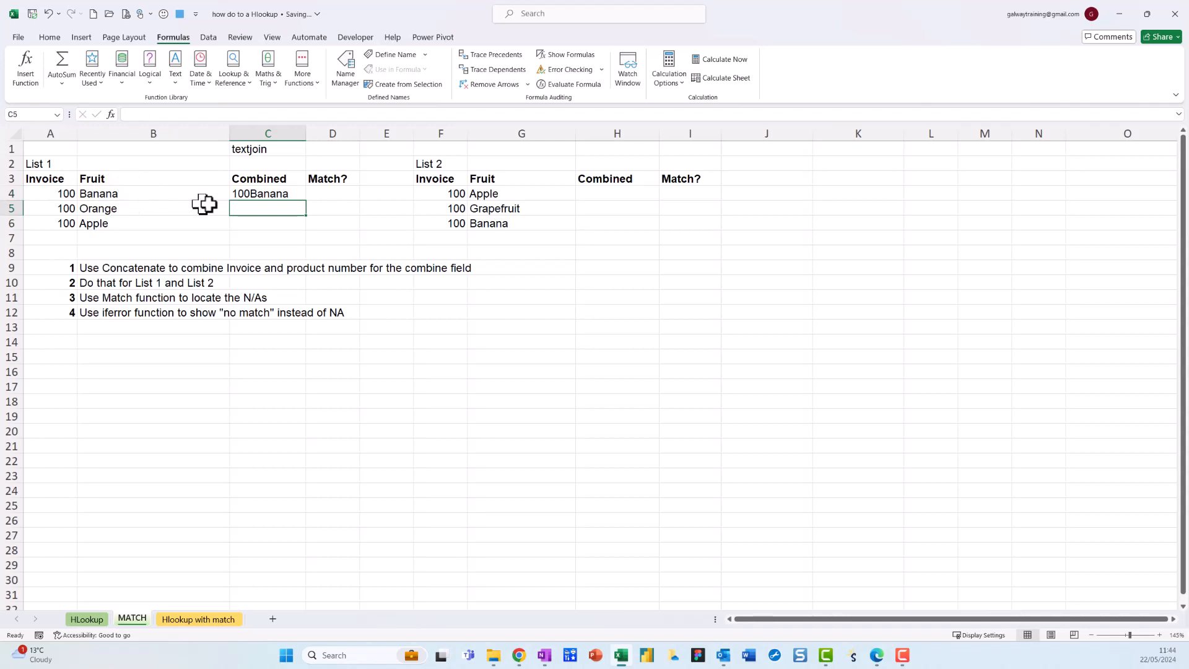
pyautogui.click(267, 193)
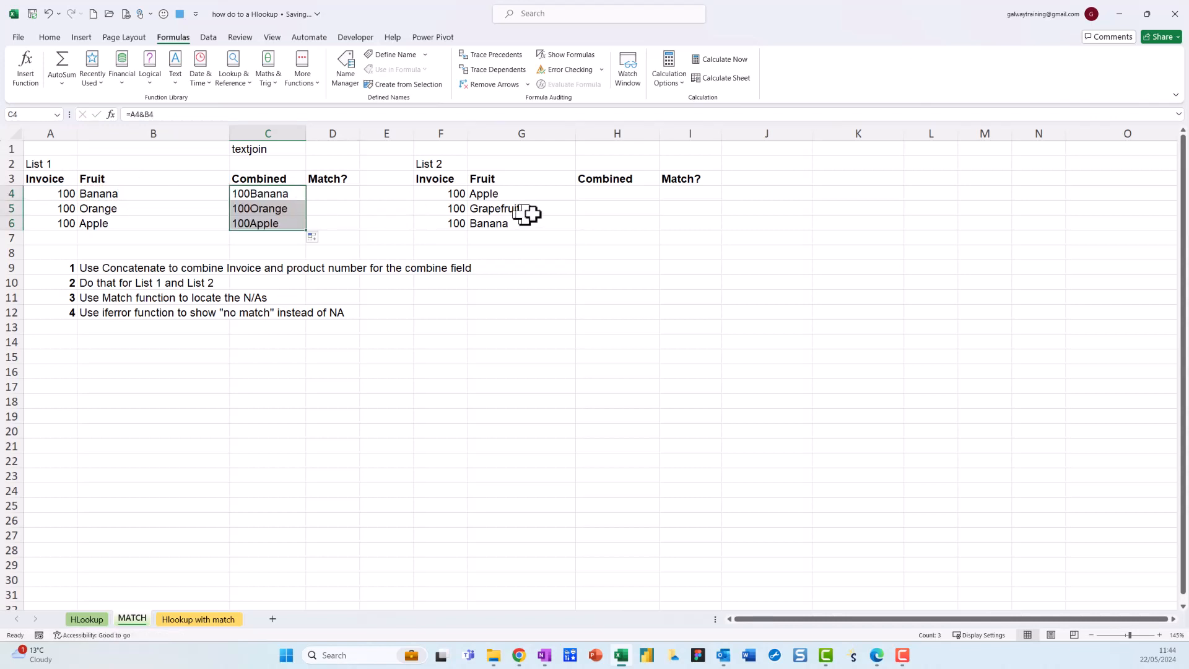
# Step: Enter =F4&G4 in H4 and fill to H6, giving 100Apple, 100Grapefruit, 100Banana
pyautogui.click(617, 193)
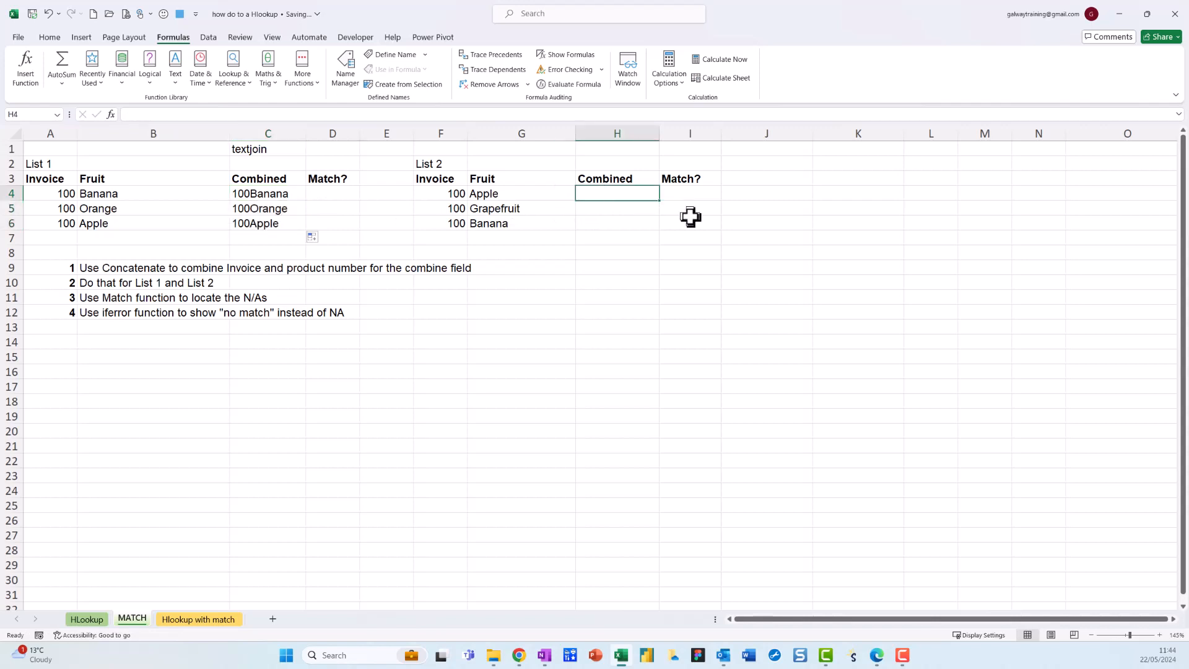
pyautogui.write('=F4&')
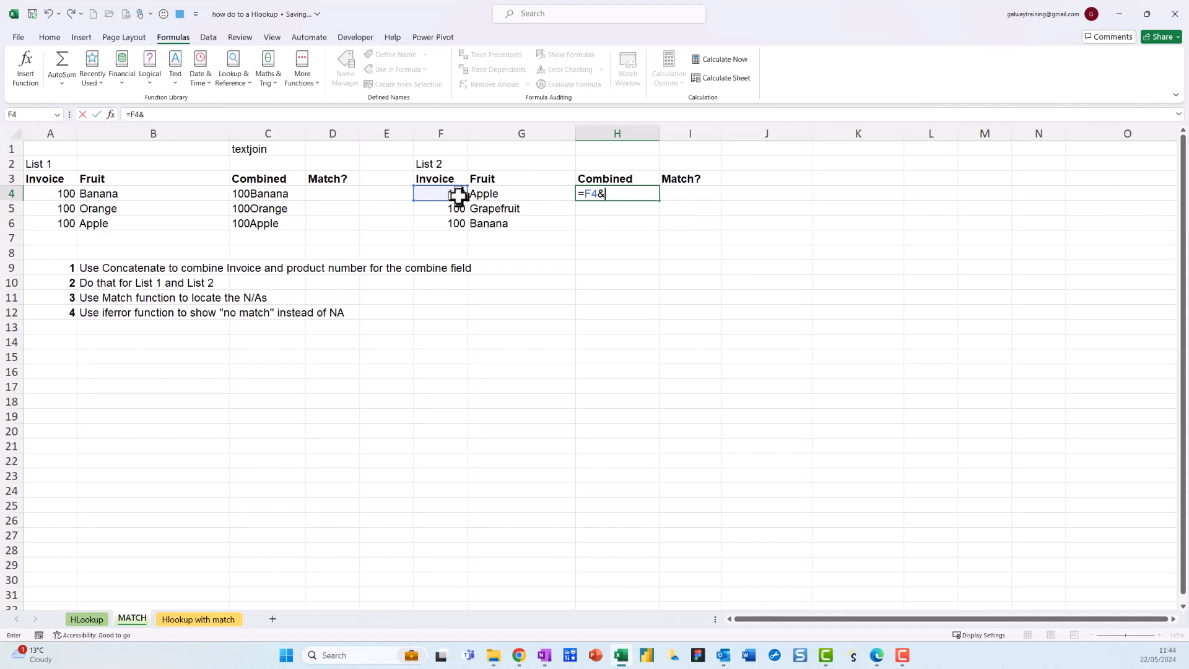
pyautogui.press('Return')
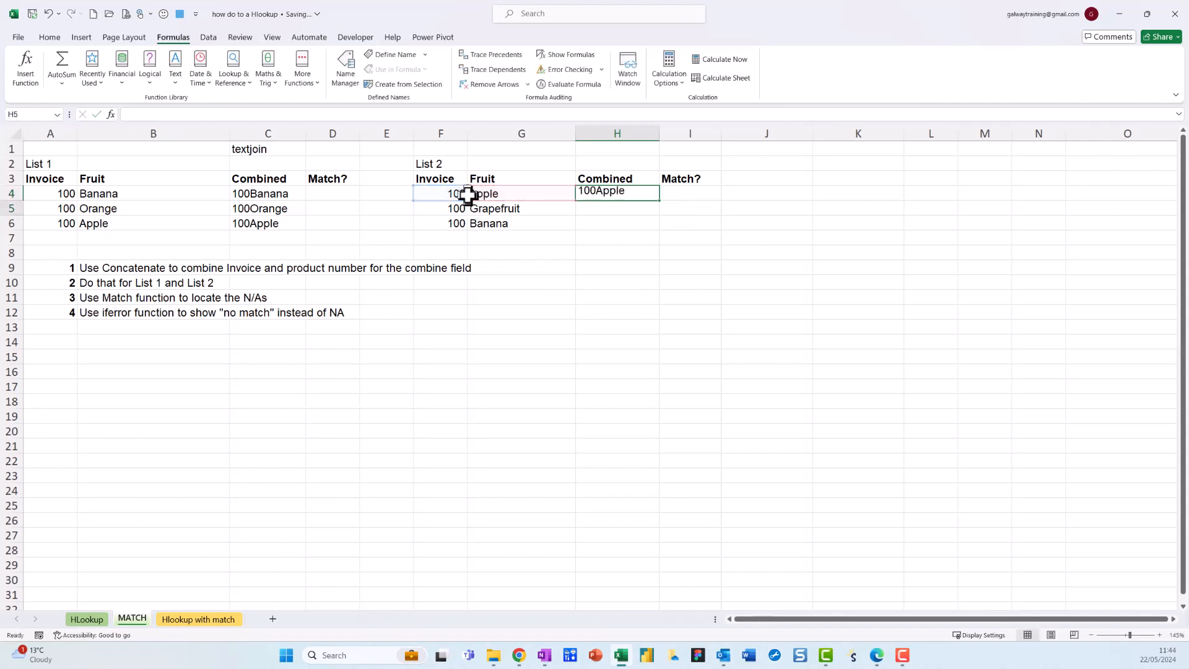
pyautogui.click(617, 193)
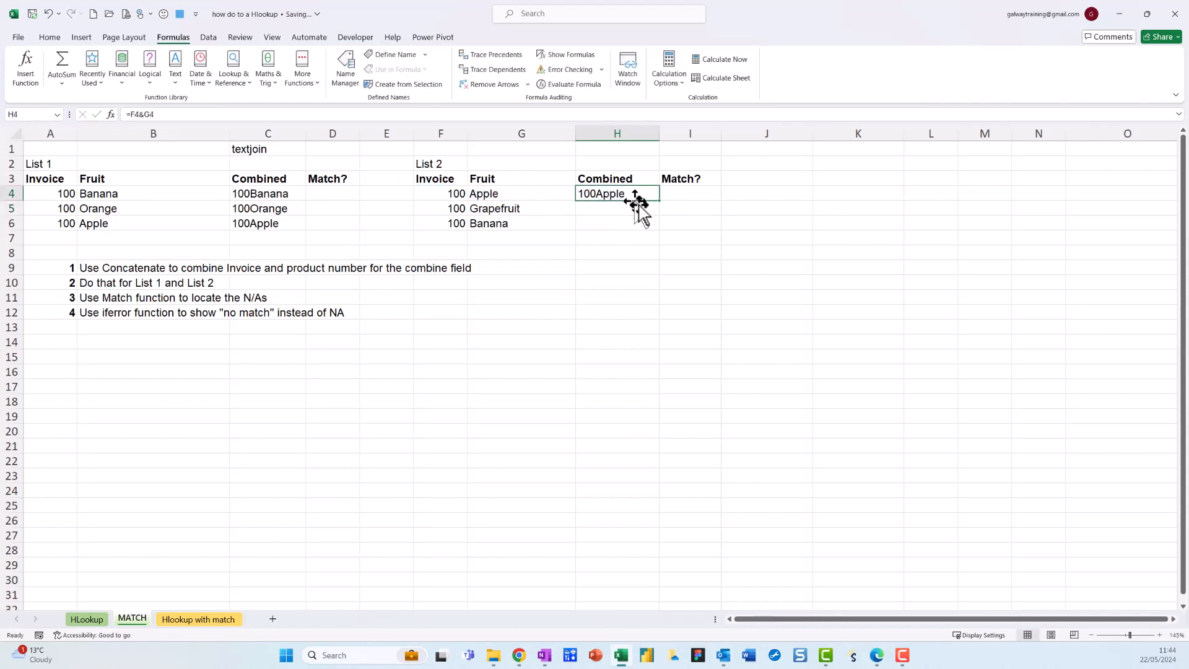
pyautogui.moveTo(635, 199); pyautogui.dragTo(635, 223)
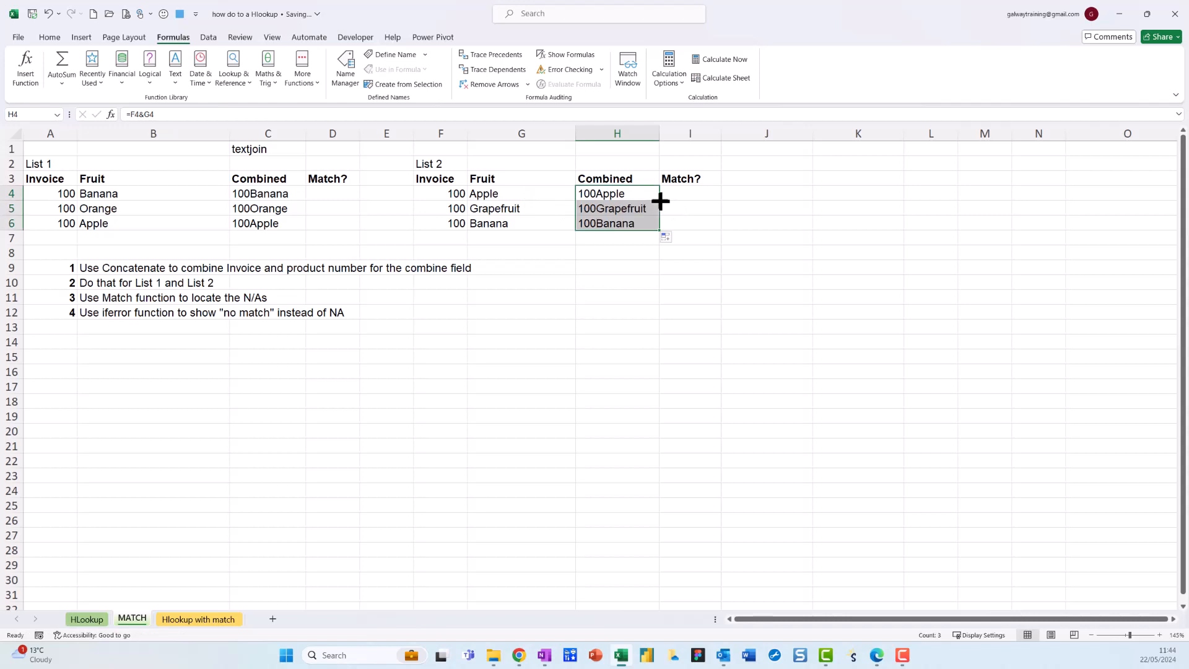
pyautogui.click(332, 193)
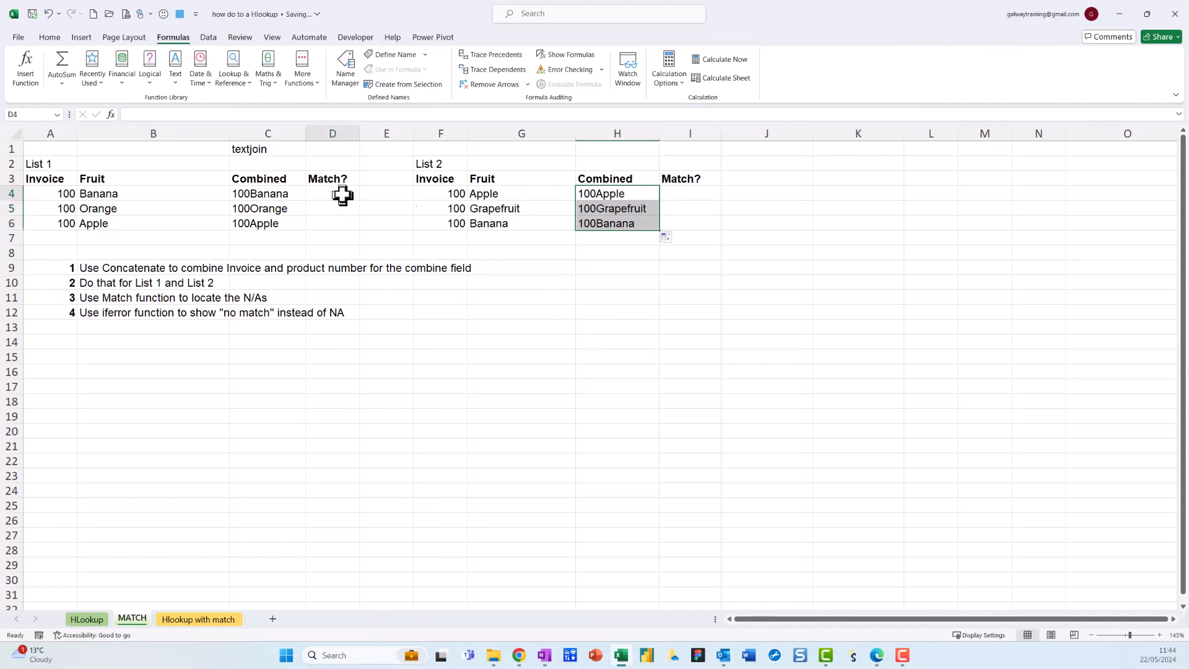
pyautogui.click(332, 193)
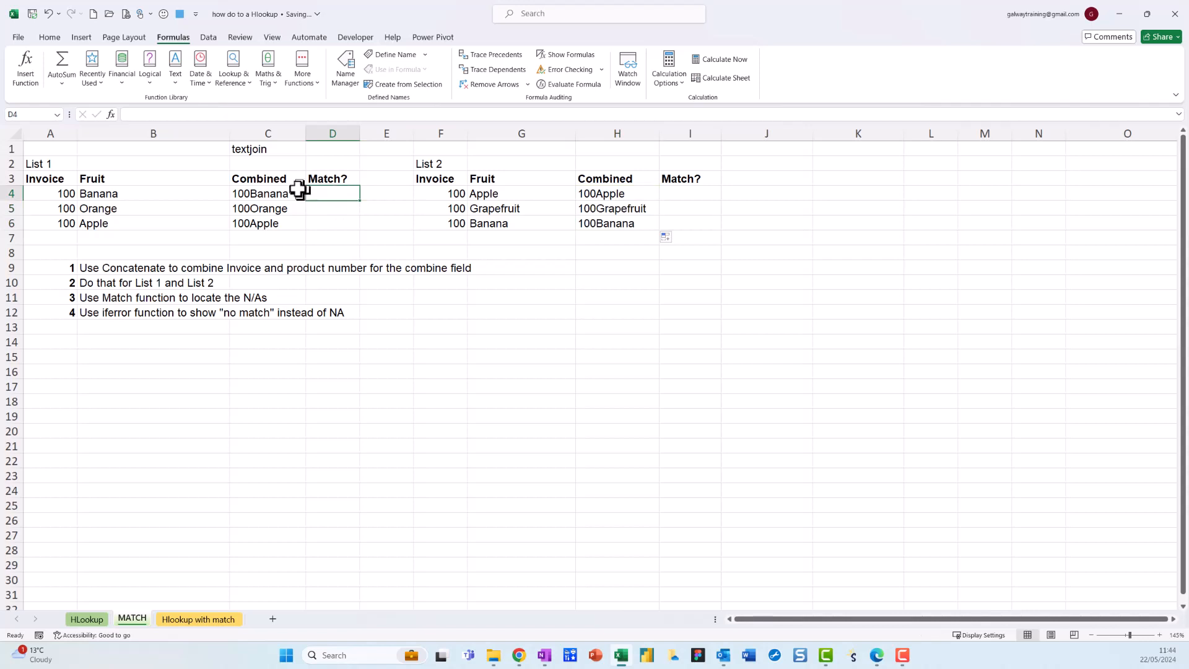
pyautogui.moveTo(331, 193)
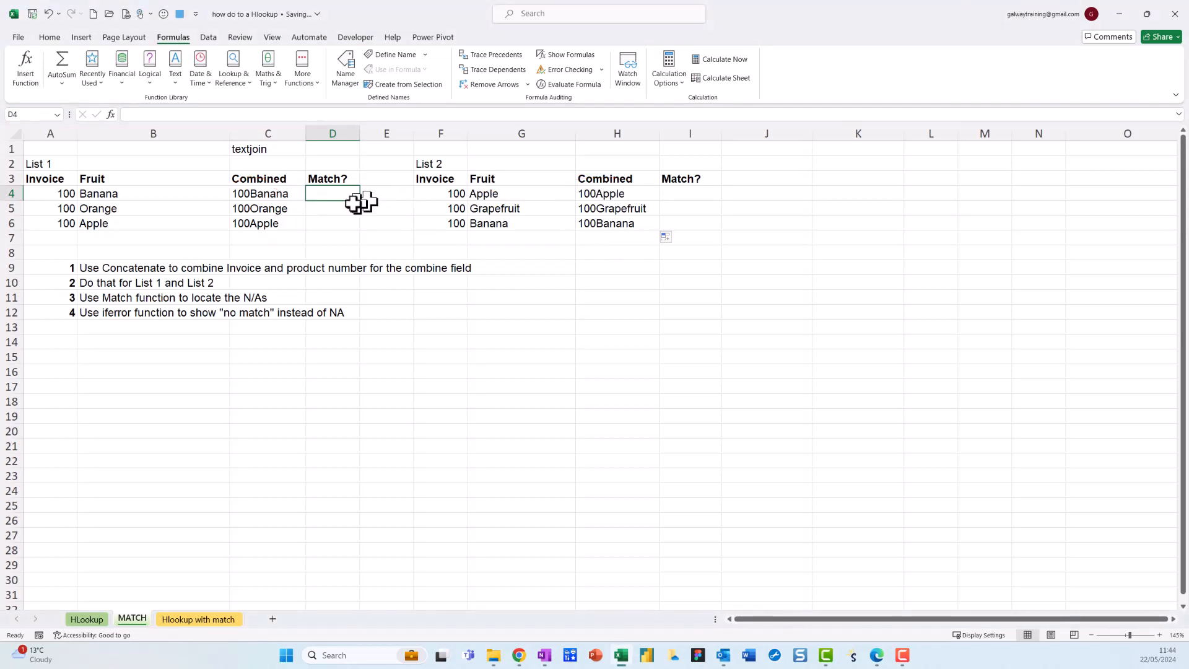
pyautogui.moveTo(338, 193)
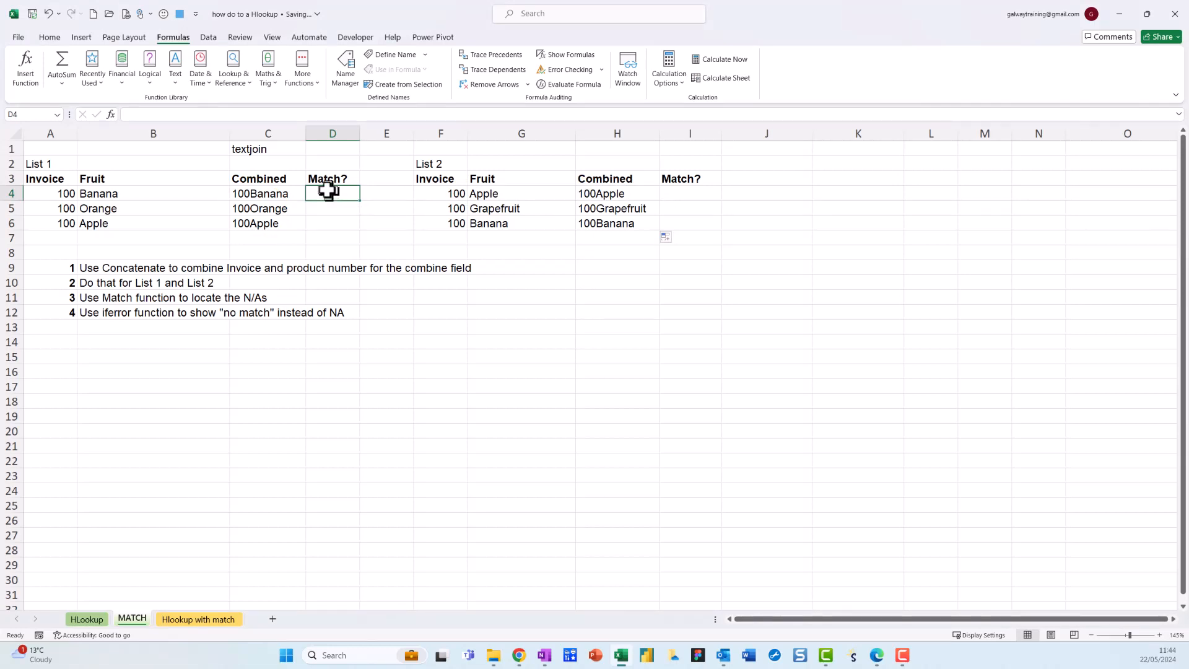
pyautogui.moveTo(329, 162)
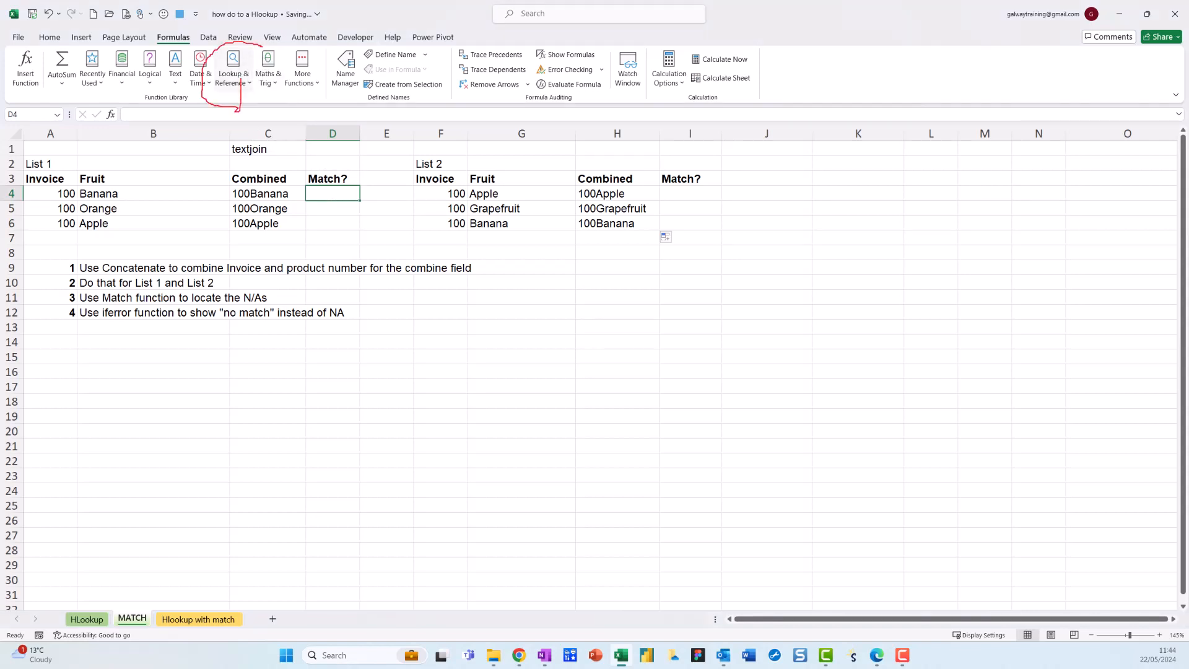
# Step: Insert MATCH into D4 with lookup value C4, lookup array H:H and match type 0
pyautogui.click(233, 68)
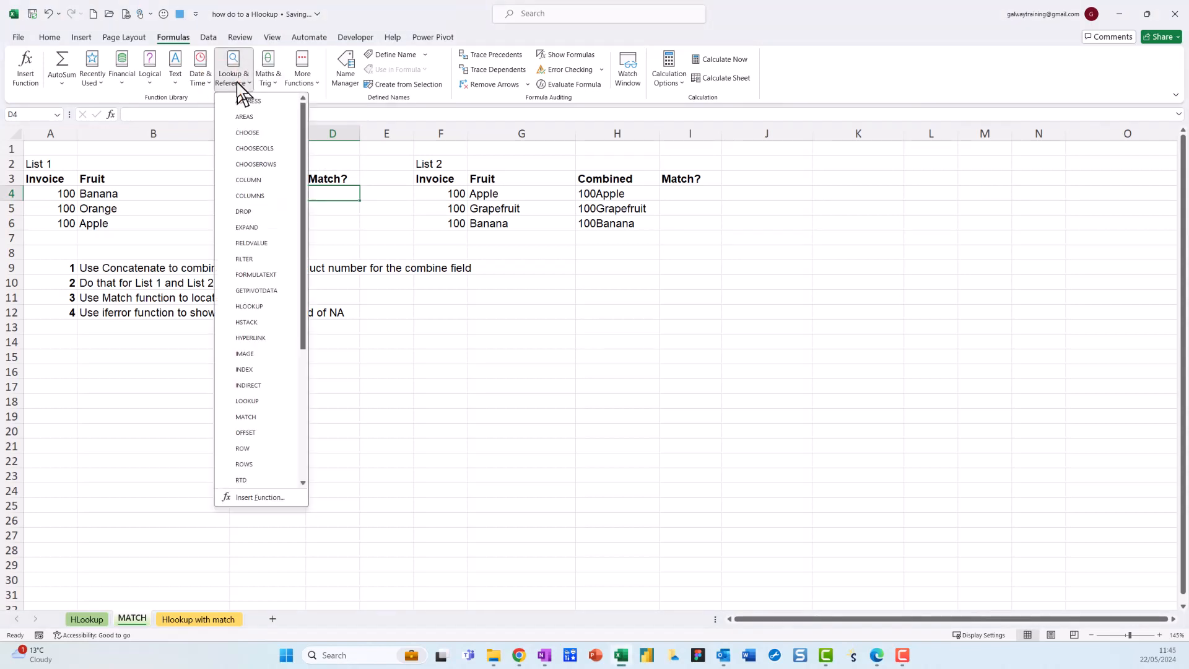
pyautogui.moveTo(244, 372)
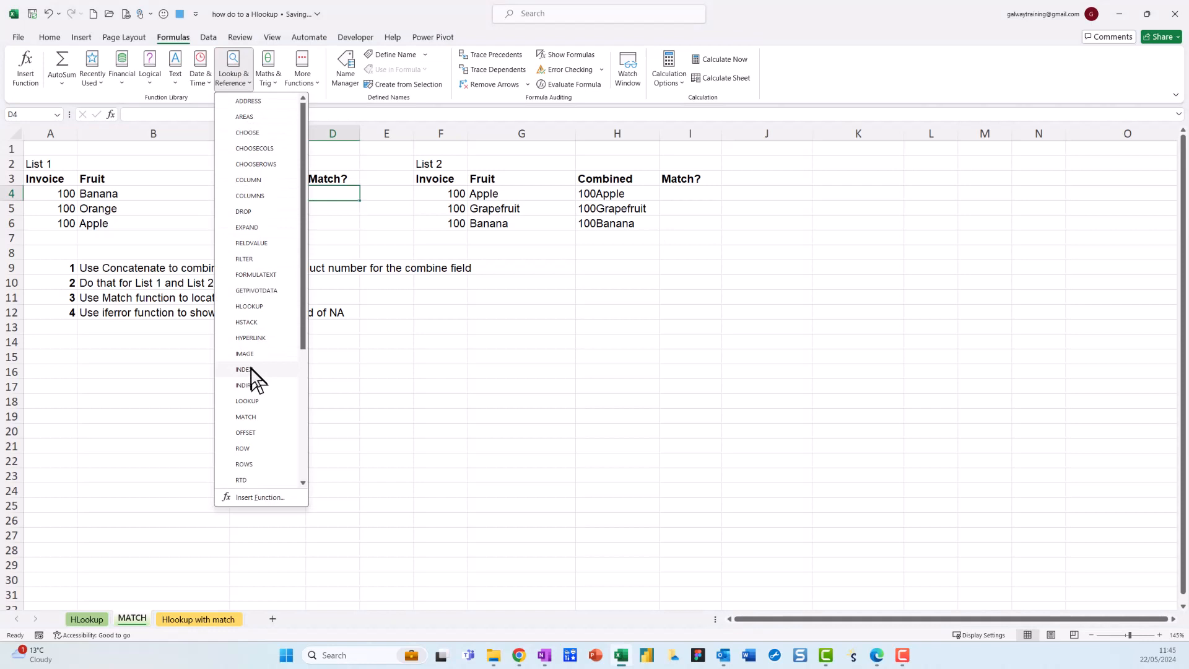
pyautogui.moveTo(247, 425)
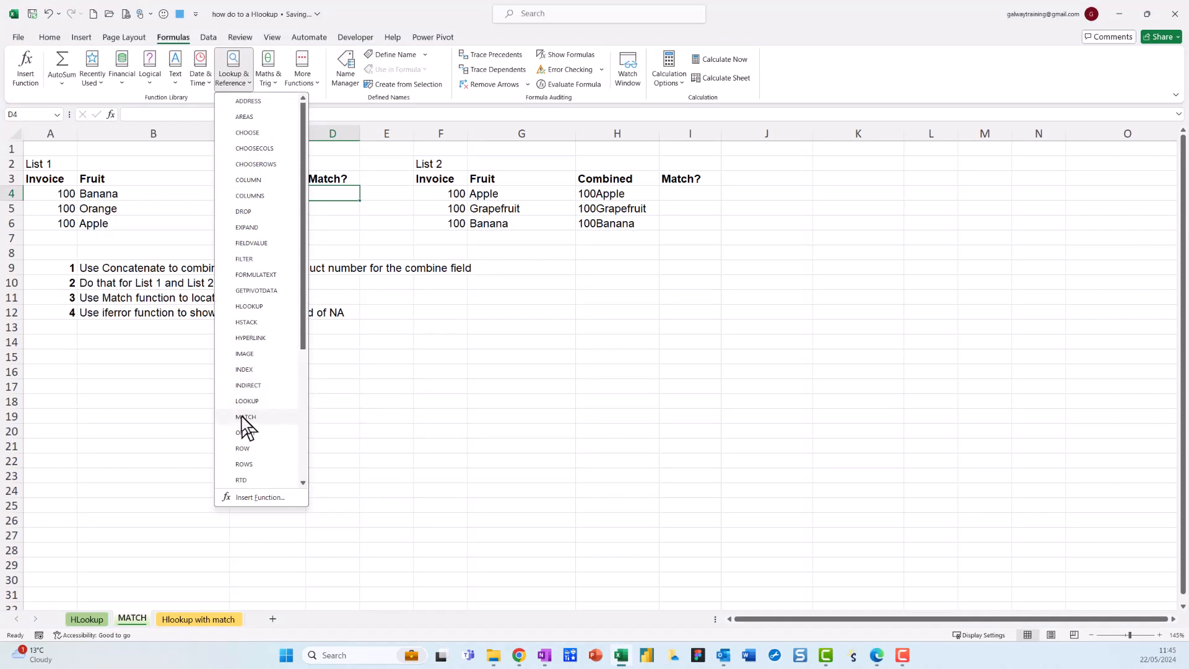
pyautogui.click(246, 417)
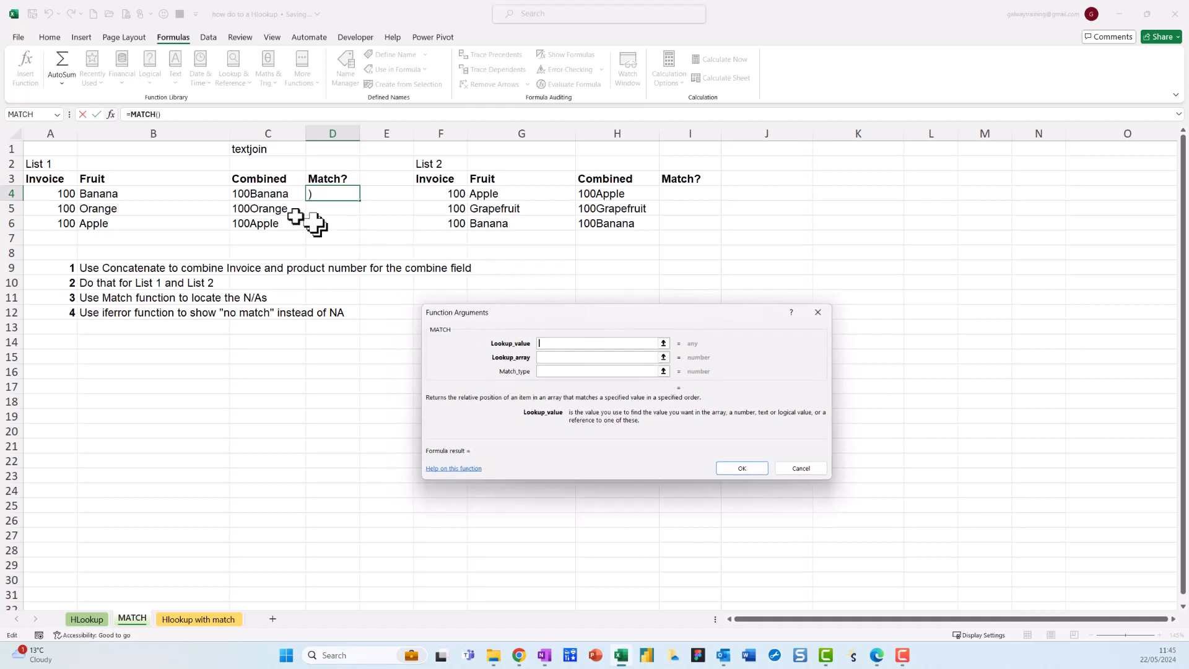
pyautogui.click(267, 193)
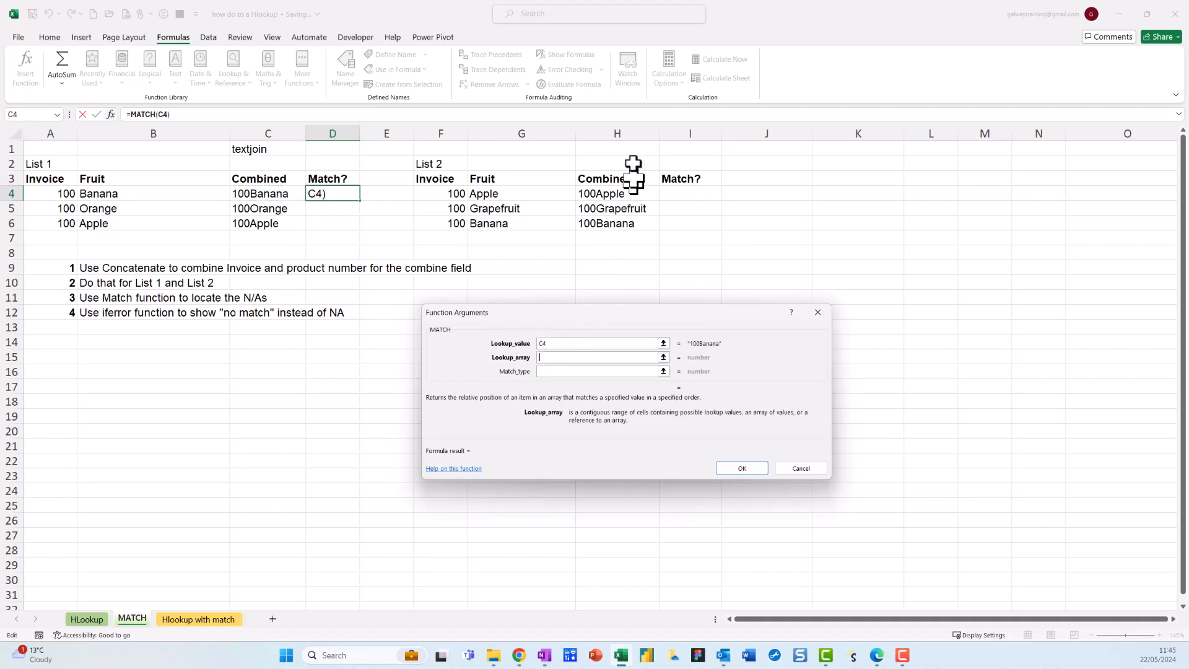
pyautogui.click(617, 133)
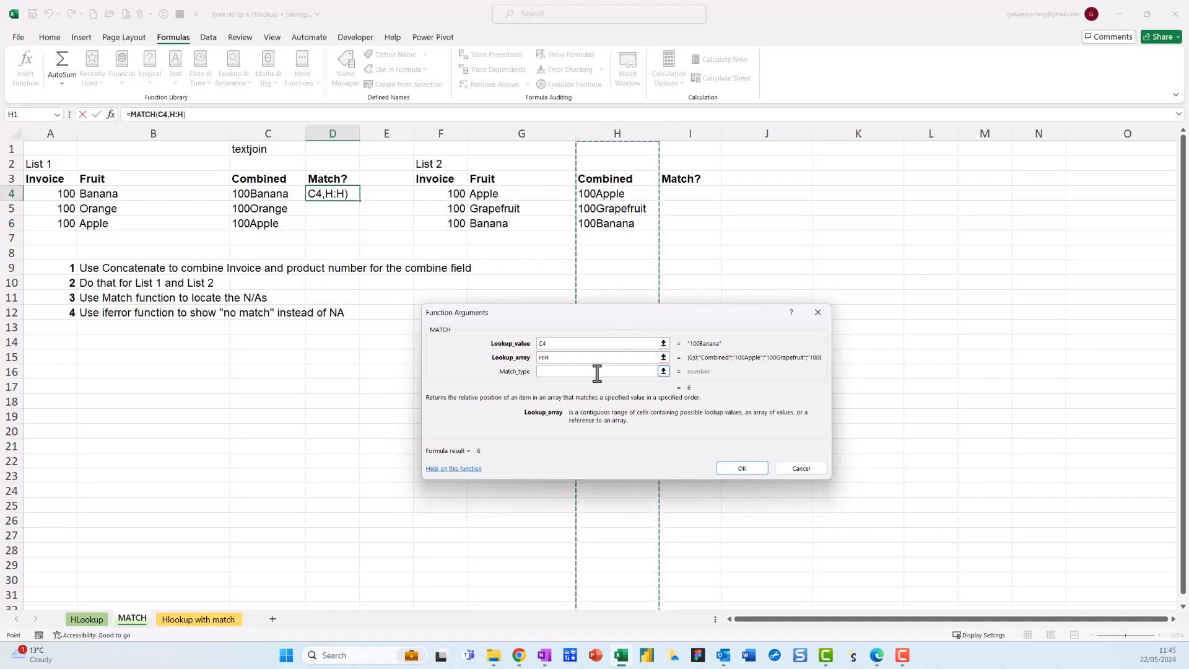
pyautogui.write('0')
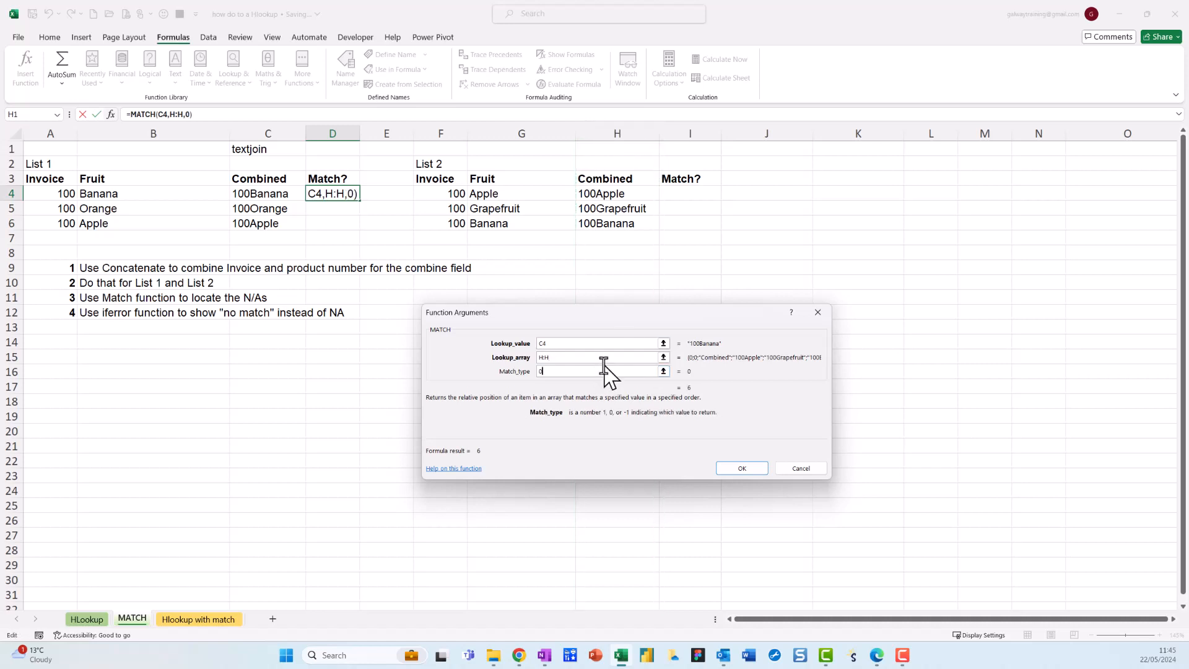
pyautogui.moveTo(742, 468)
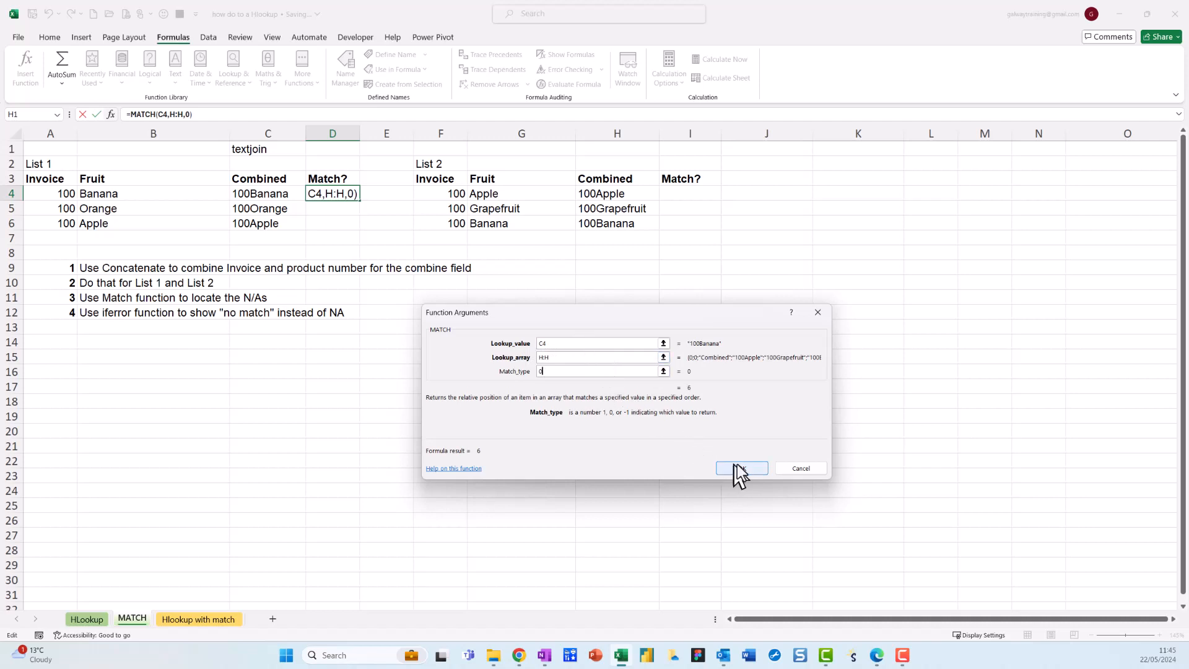
# Step: Confirm the D4 MATCH formula and review the Combined values in C4 and H4–H6
pyautogui.click(741, 468)
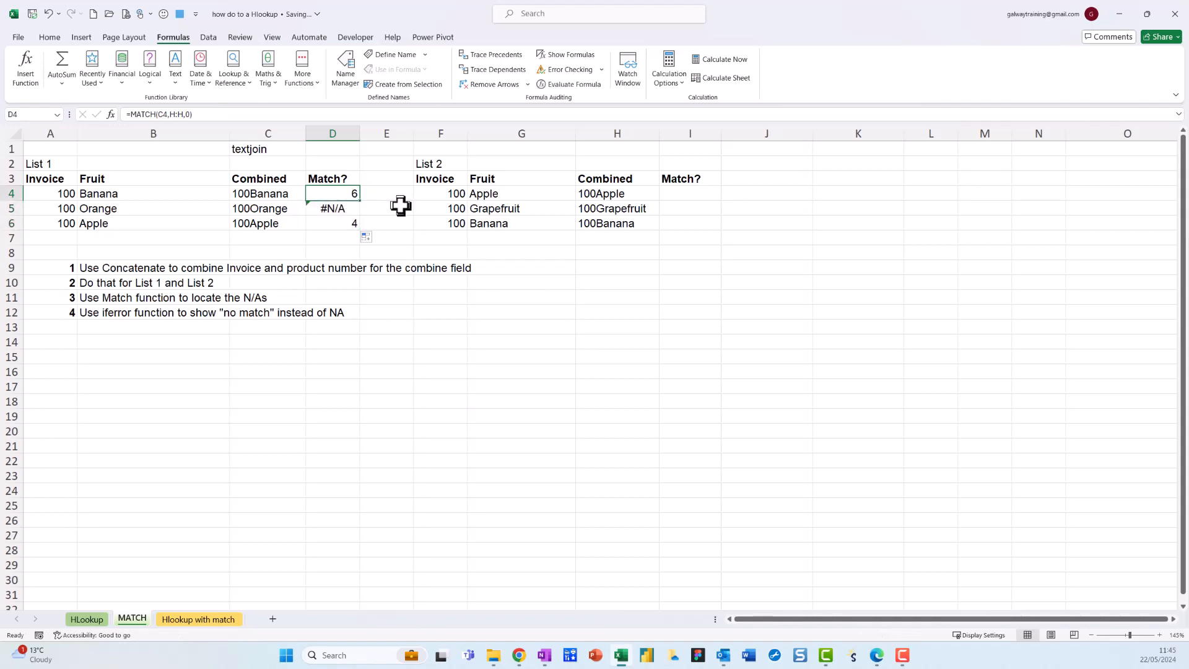
pyautogui.moveTo(371, 205)
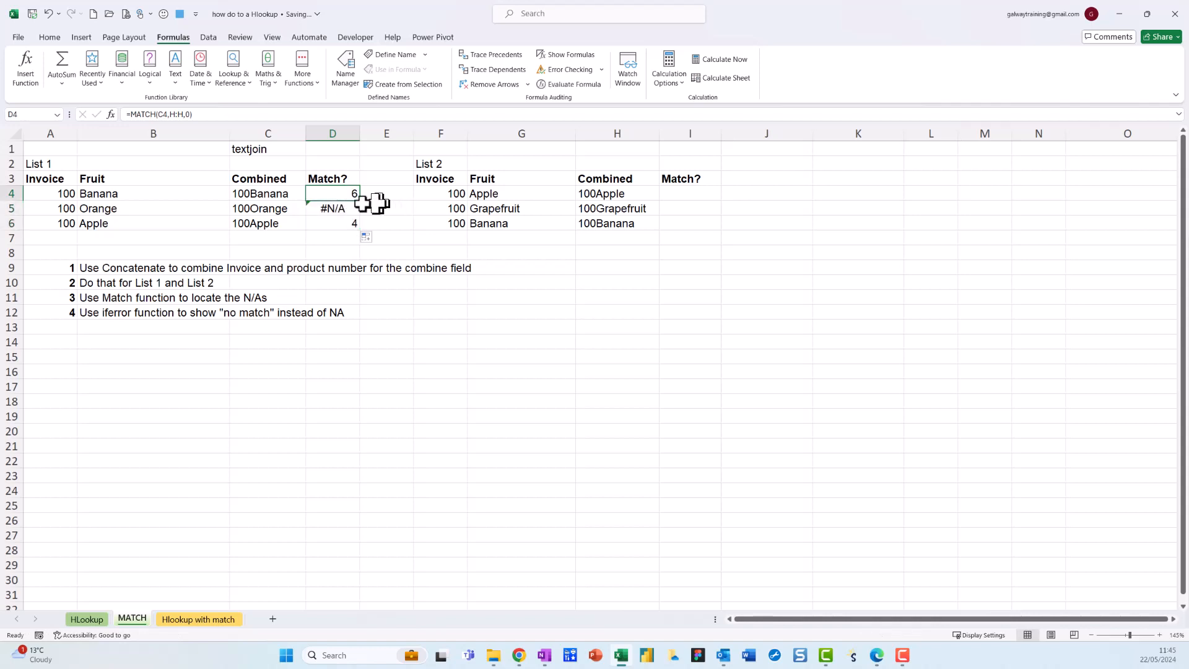
pyautogui.click(267, 193)
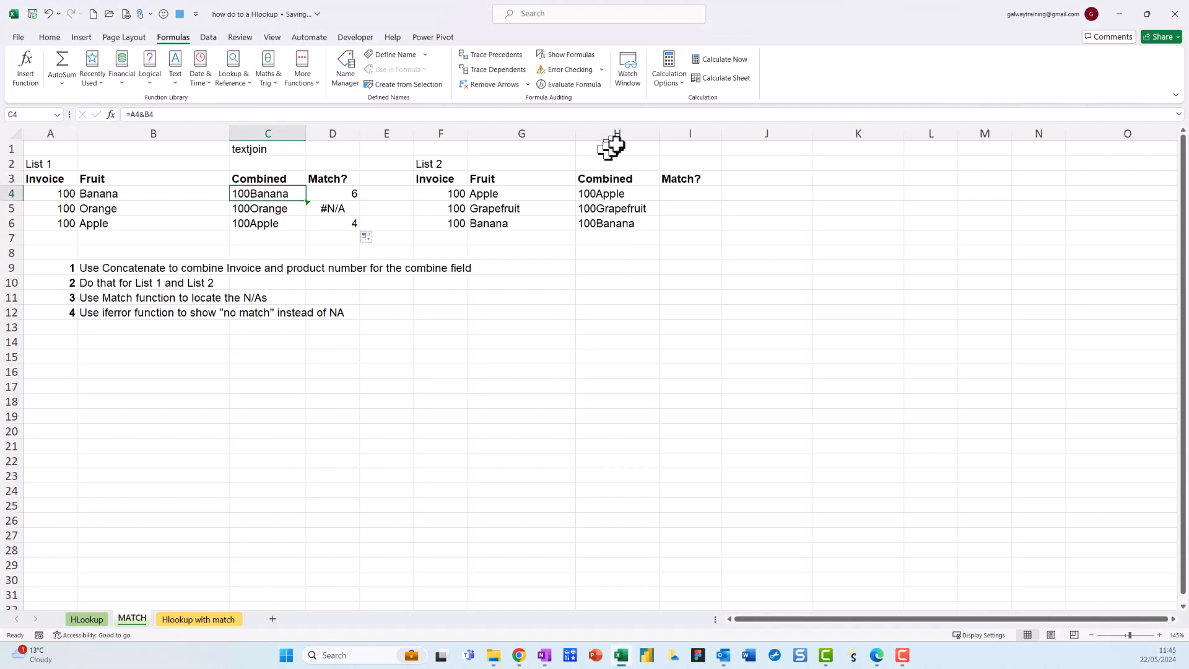
pyautogui.click(617, 163)
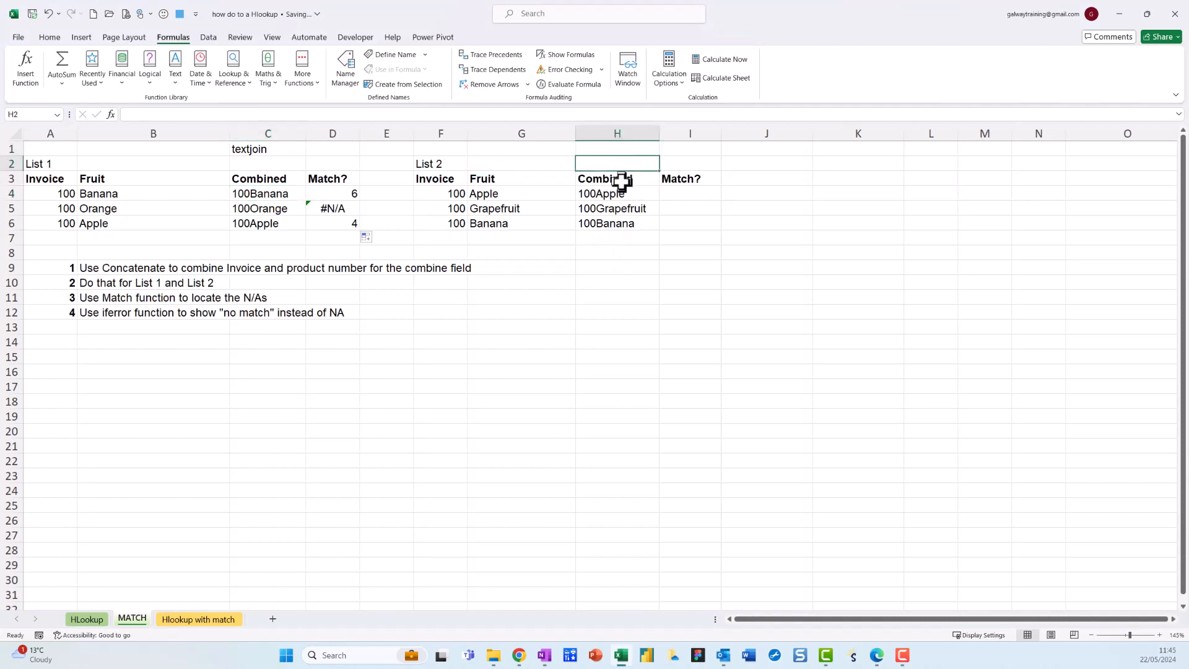
pyautogui.click(617, 208)
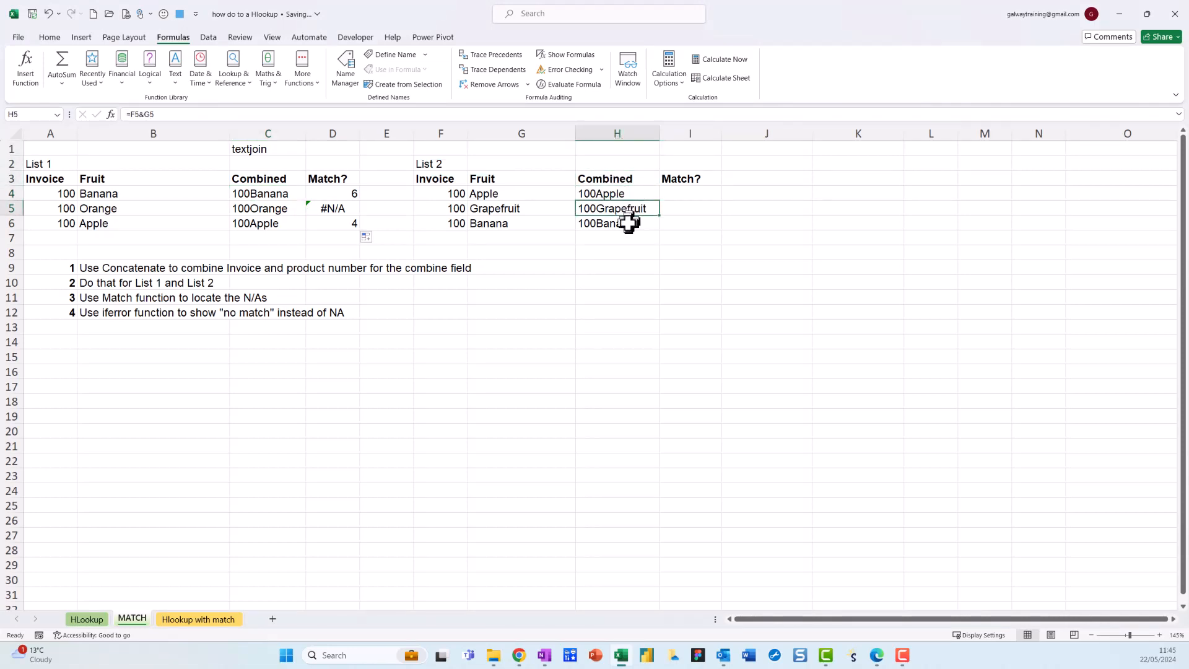
pyautogui.click(617, 223)
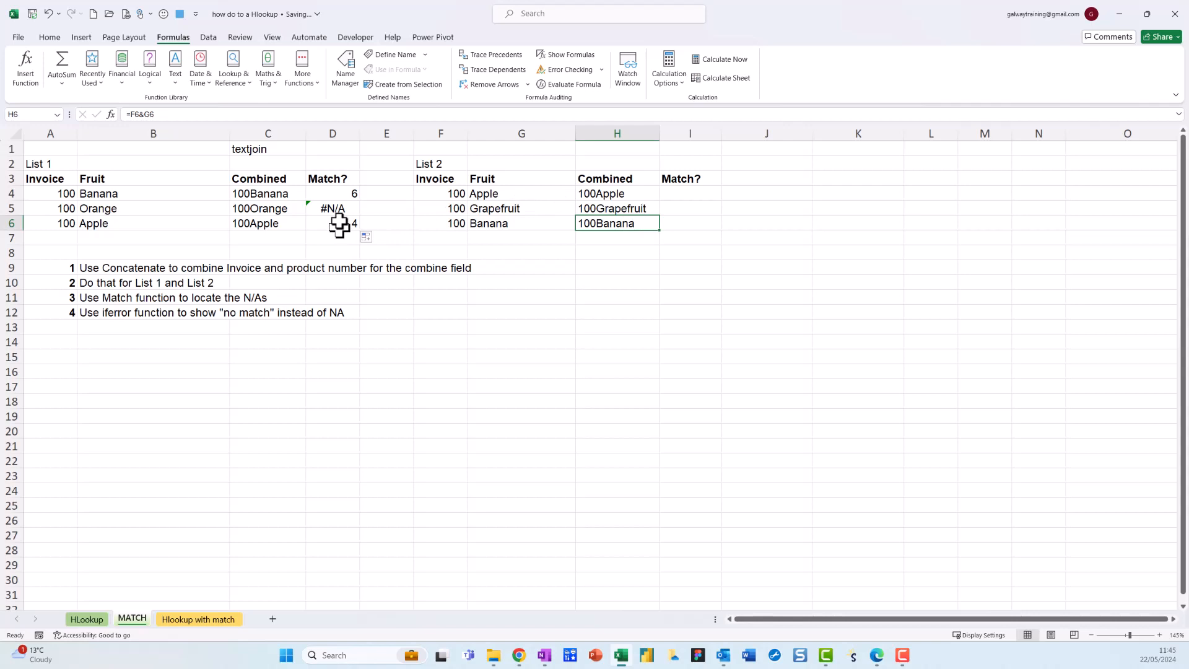
# Step: Compare the #N/A in D5 and 4 in D6 against List 2's Combined cells
pyautogui.click(331, 208)
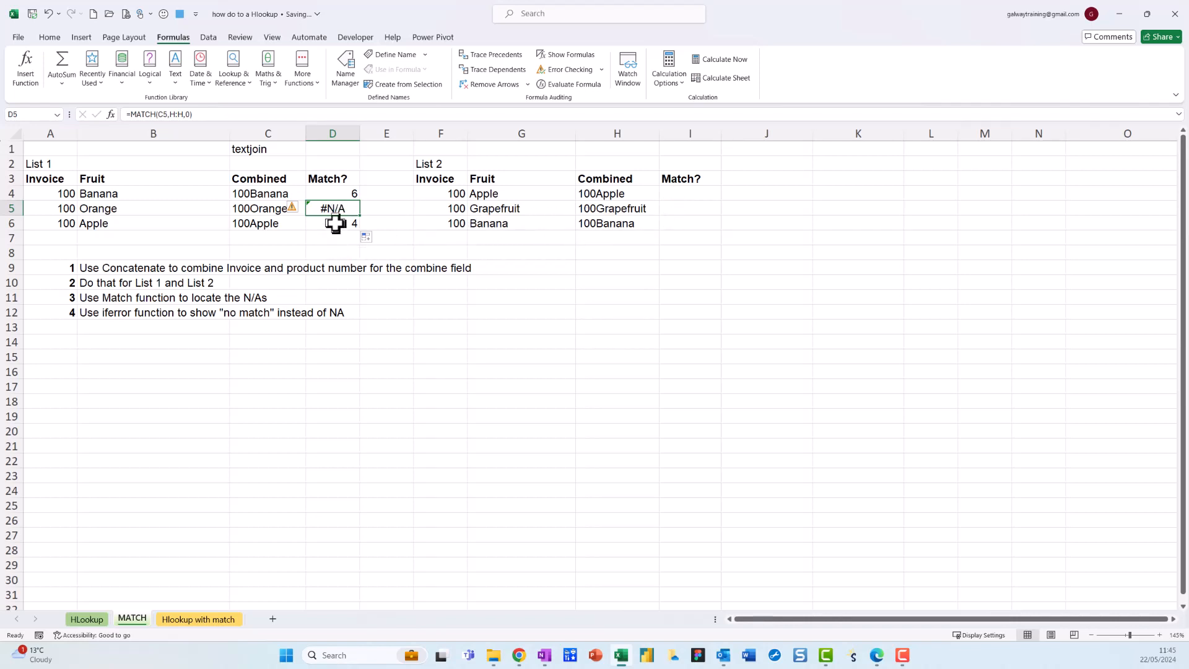
pyautogui.click(331, 223)
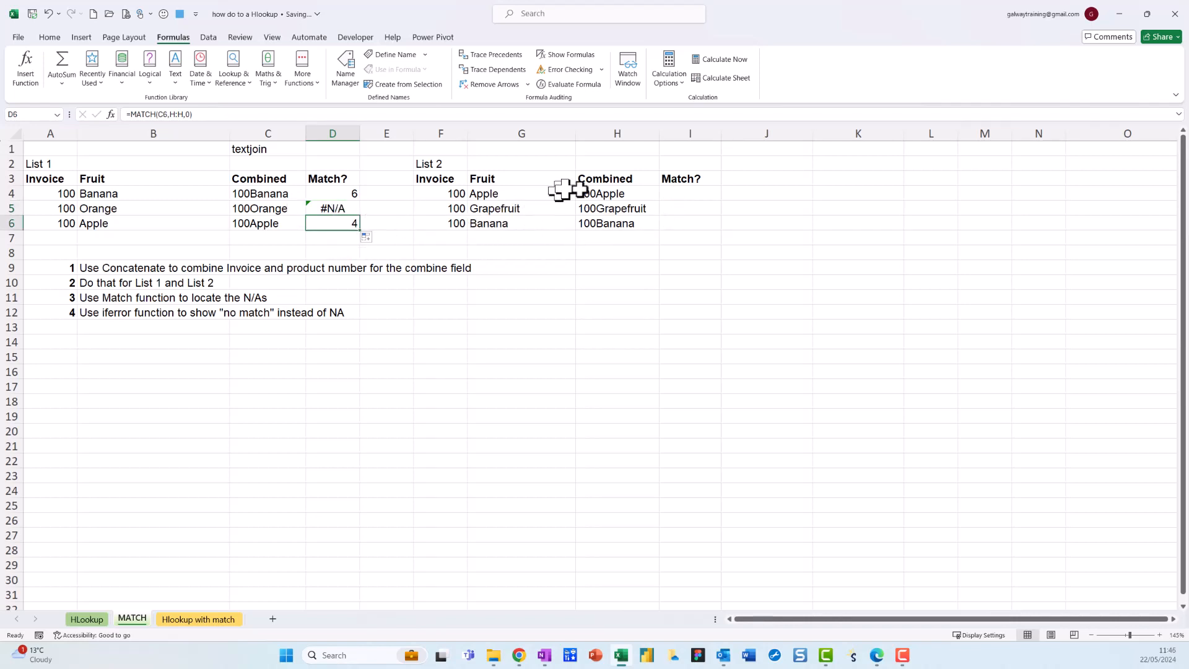
pyautogui.click(617, 148)
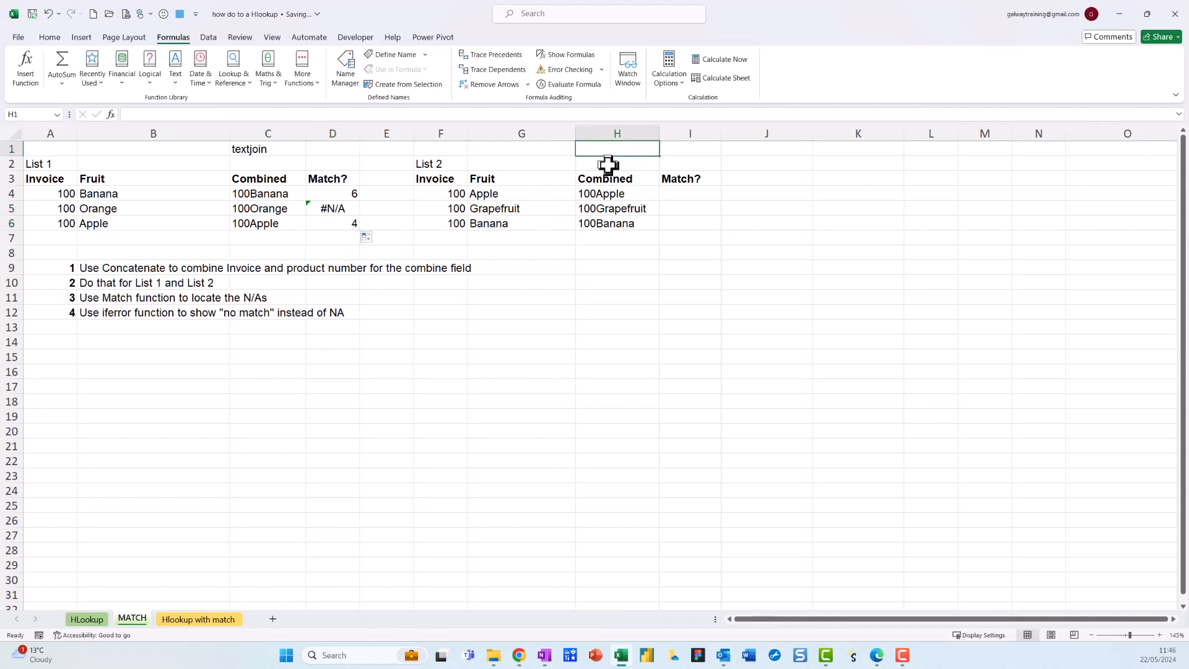
pyautogui.click(617, 193)
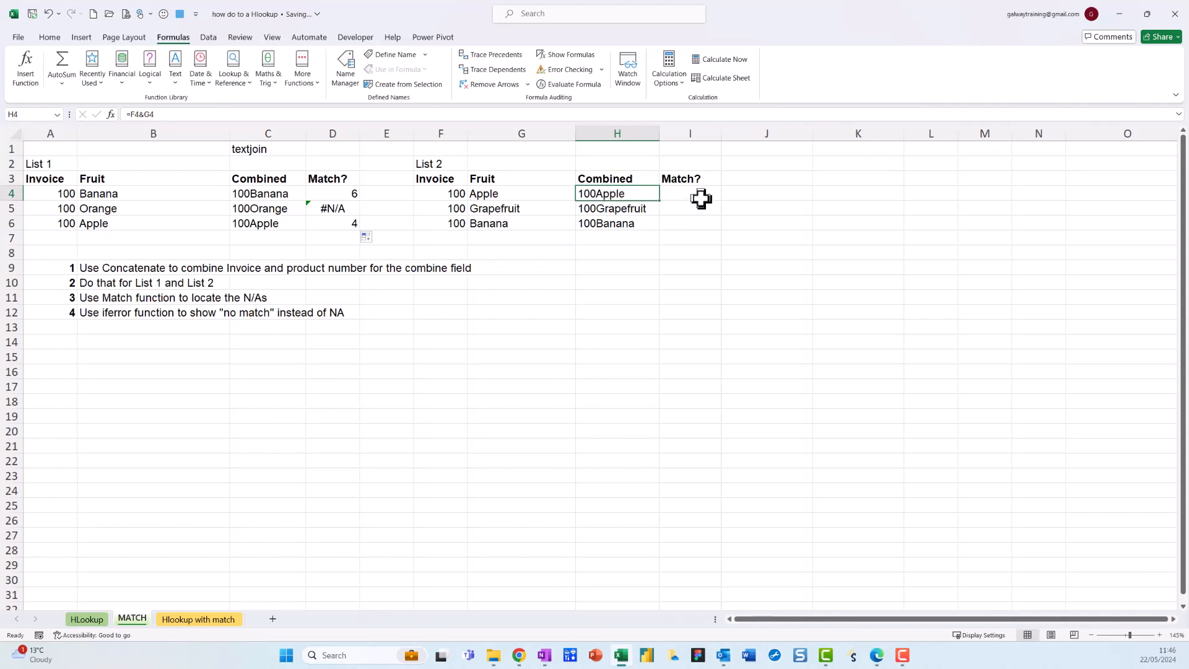
# Step: Insert =MATCH(H4,C:C,0) into I4 via Lookup & Reference, returning 6
pyautogui.click(689, 192)
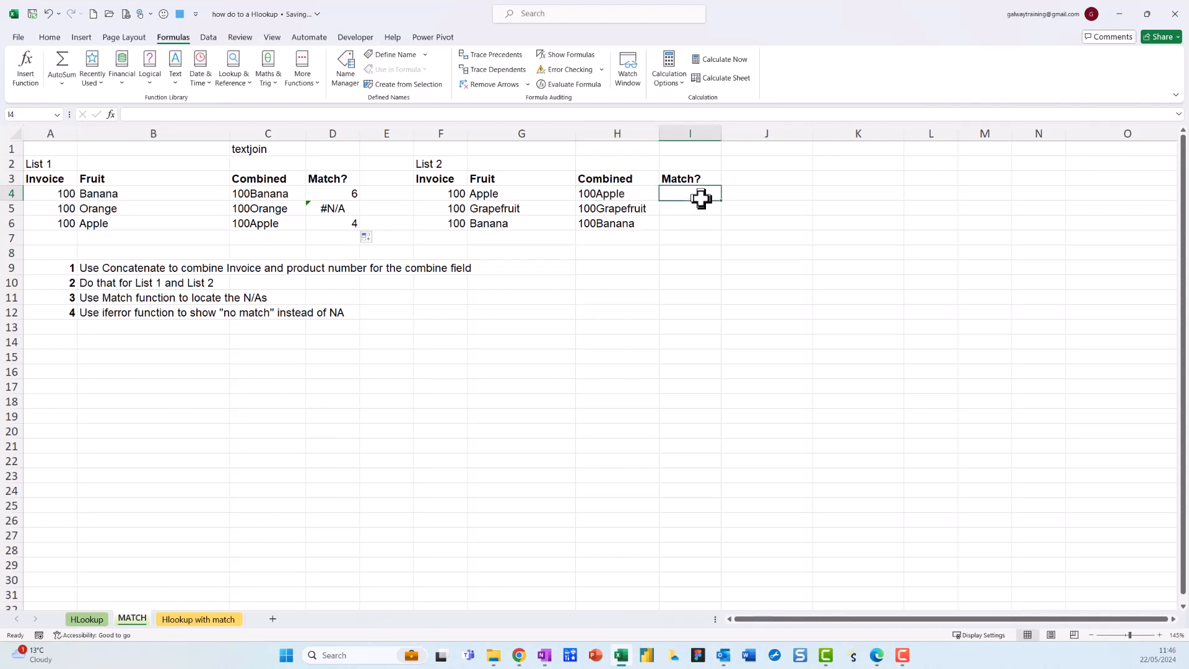
pyautogui.moveTo(239, 91)
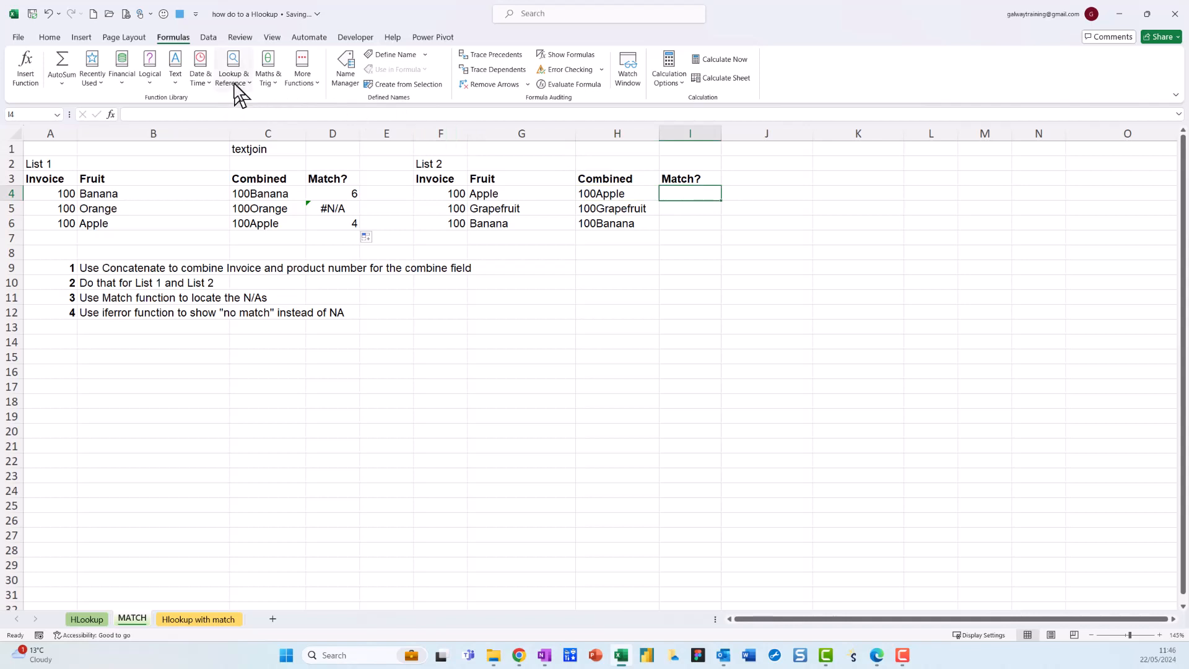
pyautogui.click(234, 67)
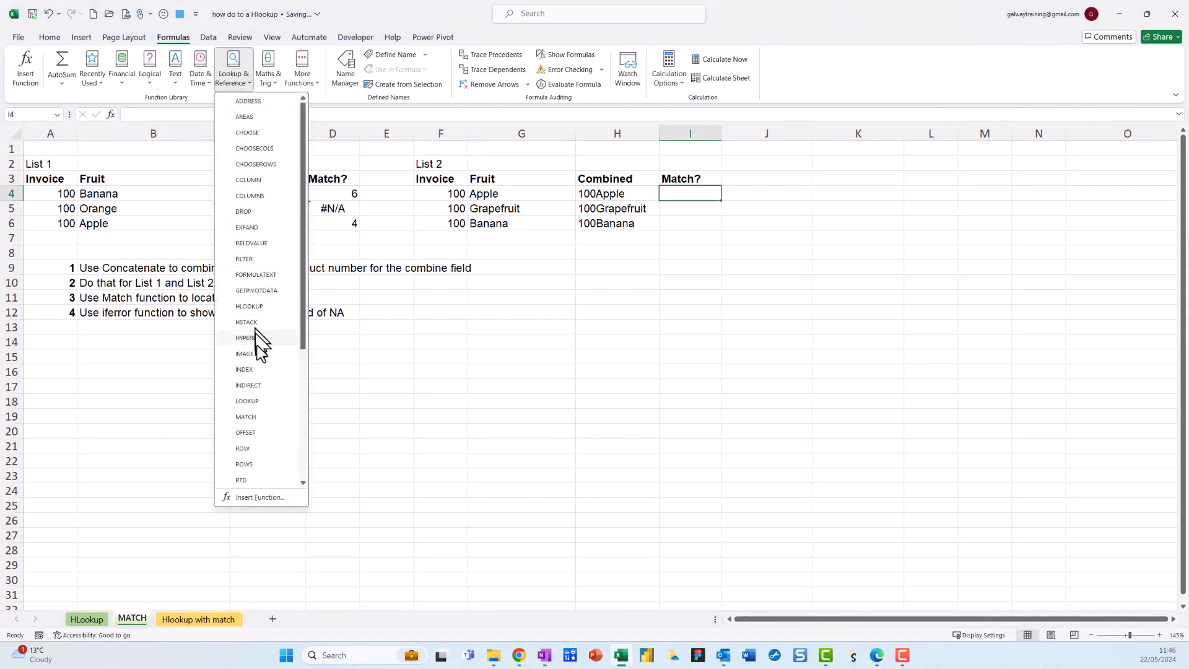
pyautogui.moveTo(266, 385)
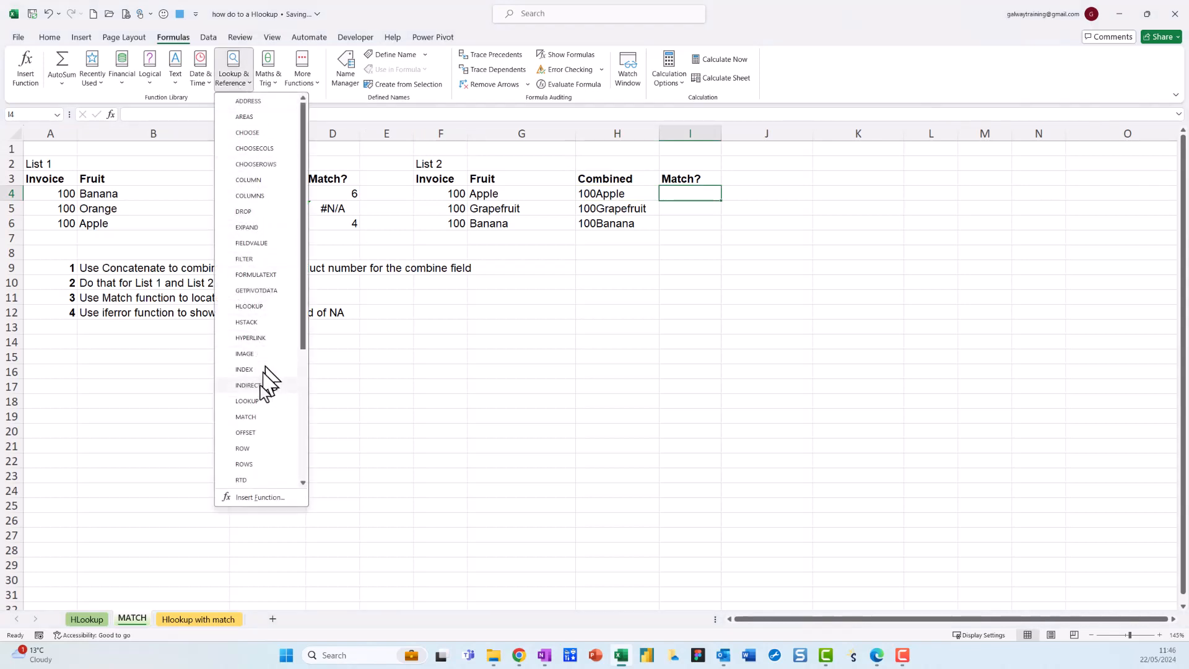
pyautogui.click(246, 416)
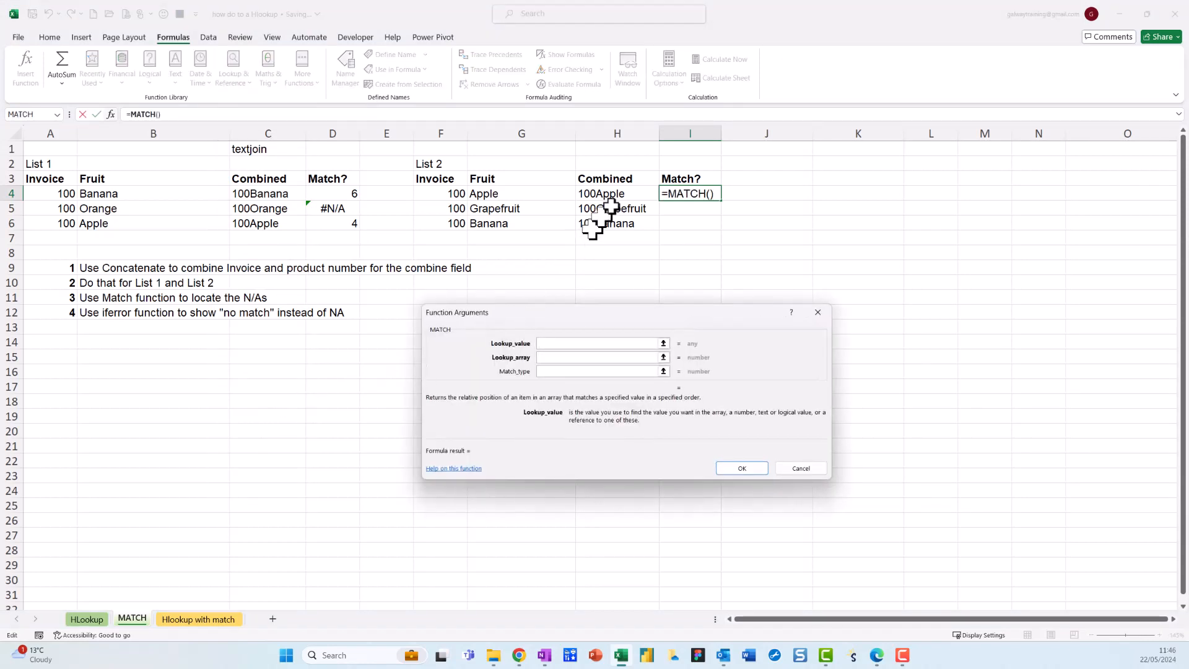
pyautogui.click(601, 193)
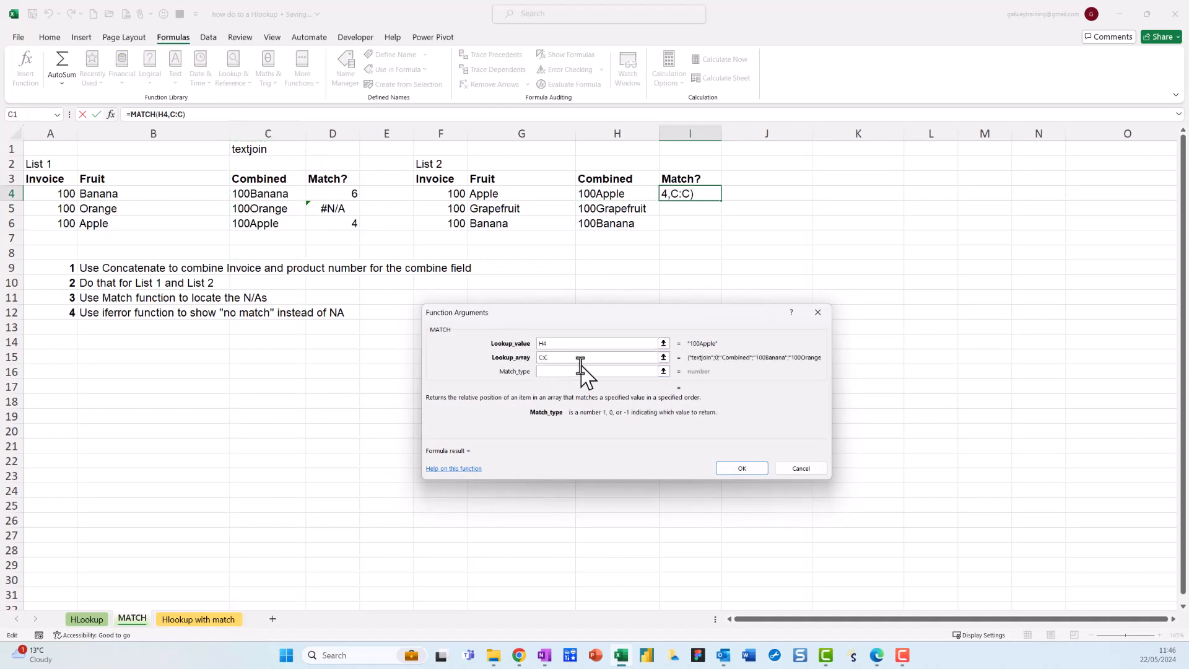
pyautogui.write('0')
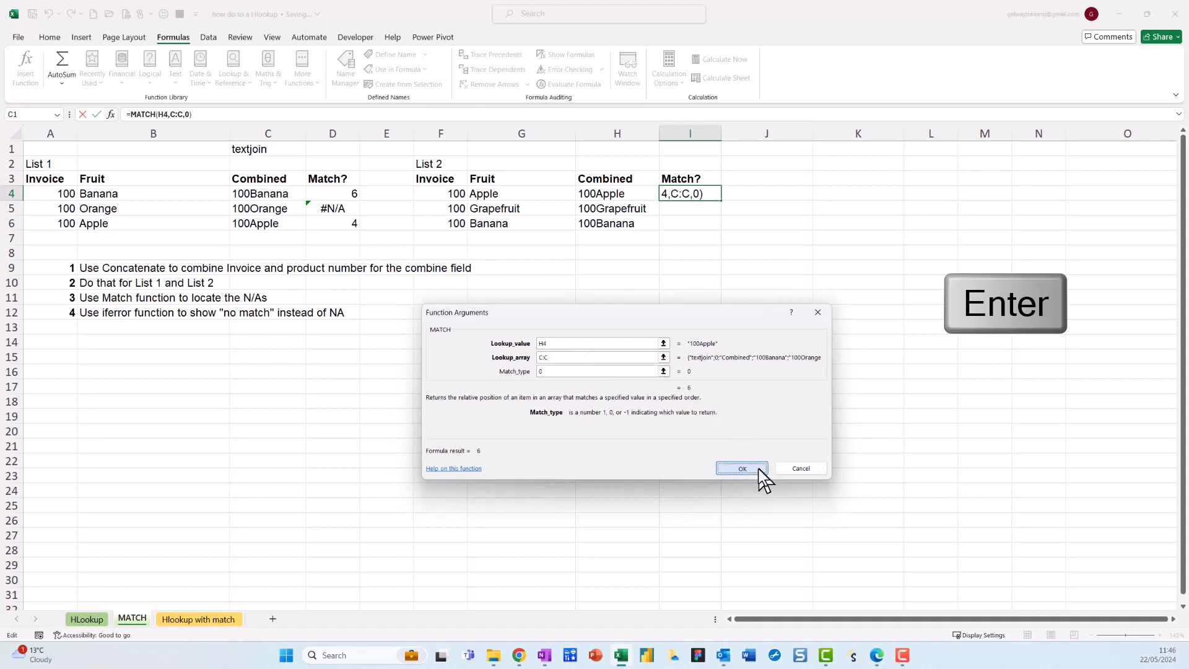
pyautogui.click(742, 469)
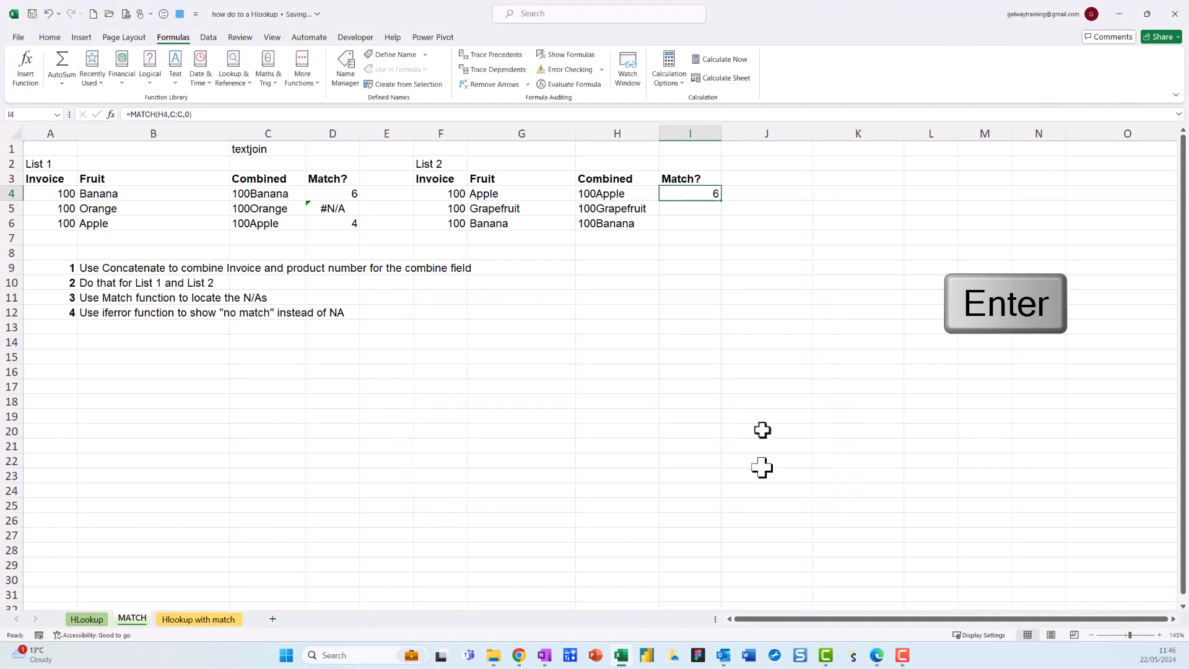
pyautogui.moveTo(721, 203)
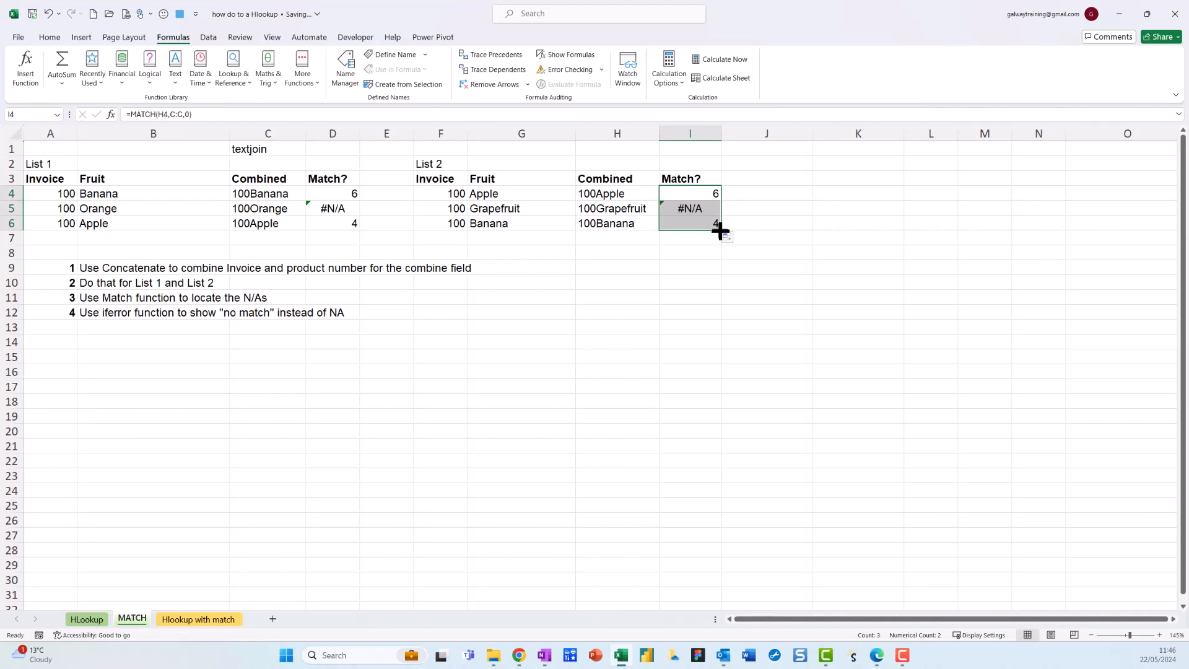
pyautogui.click(690, 194)
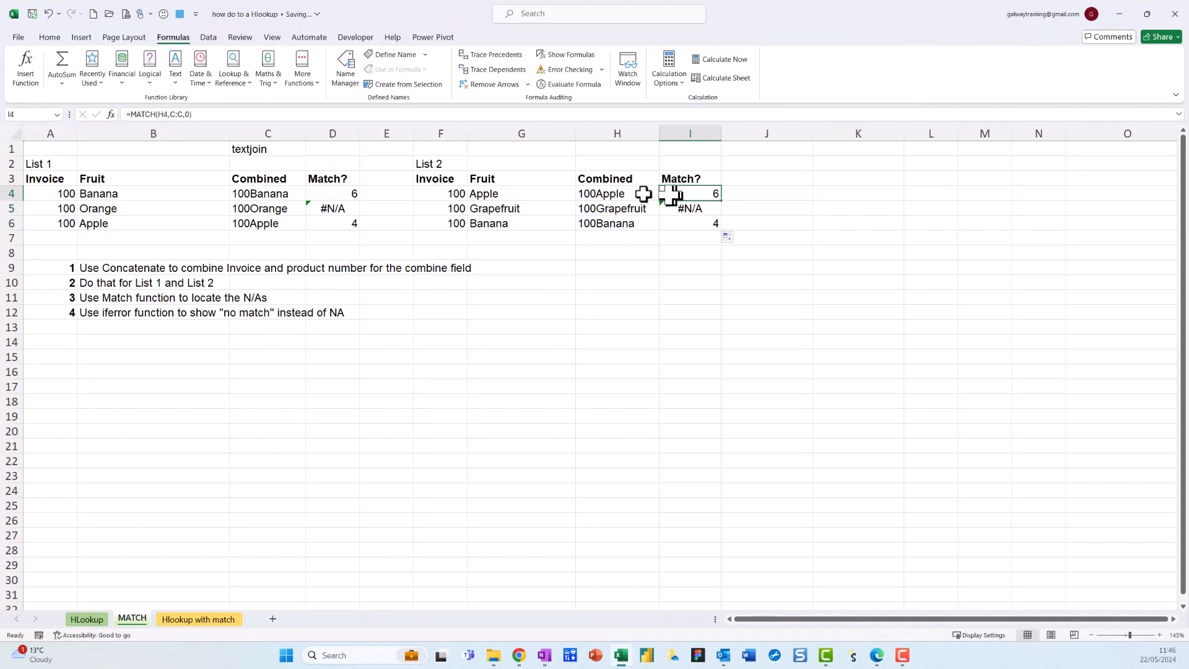
pyautogui.moveTo(265, 148)
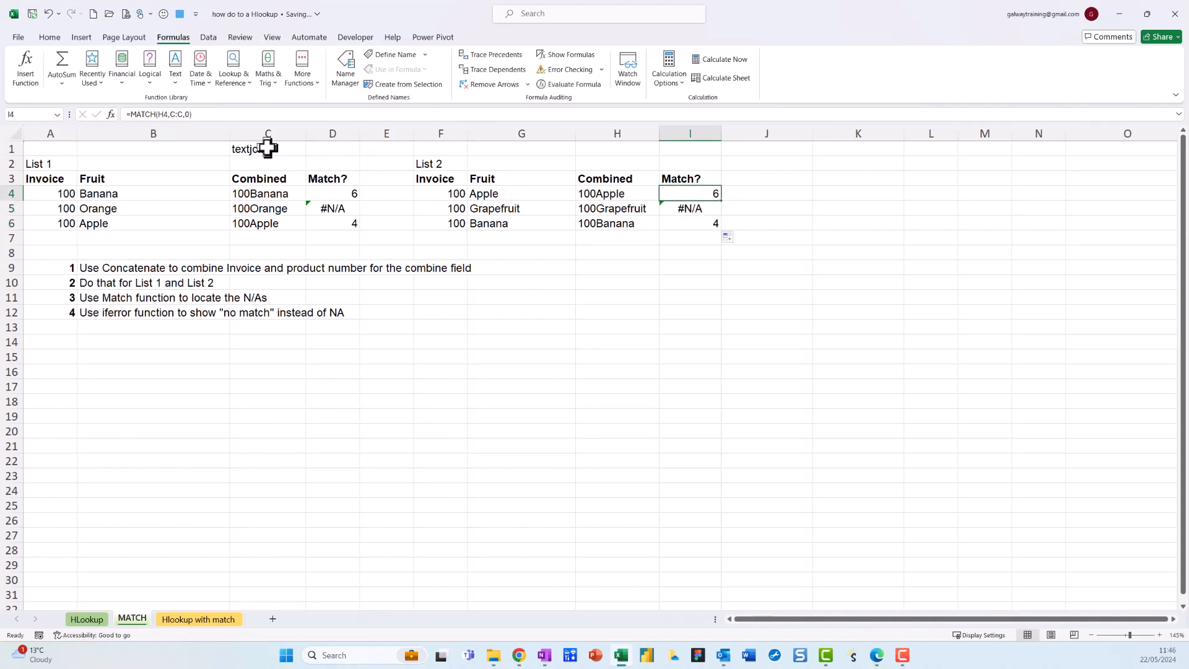
pyautogui.click(267, 163)
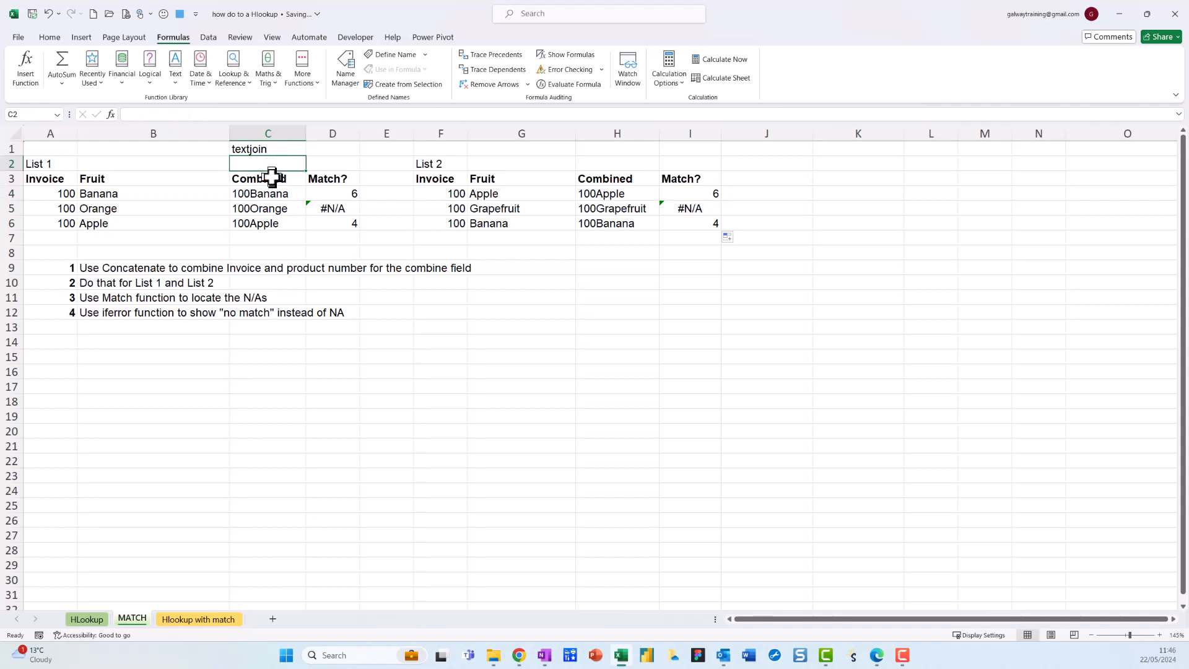
pyautogui.click(267, 208)
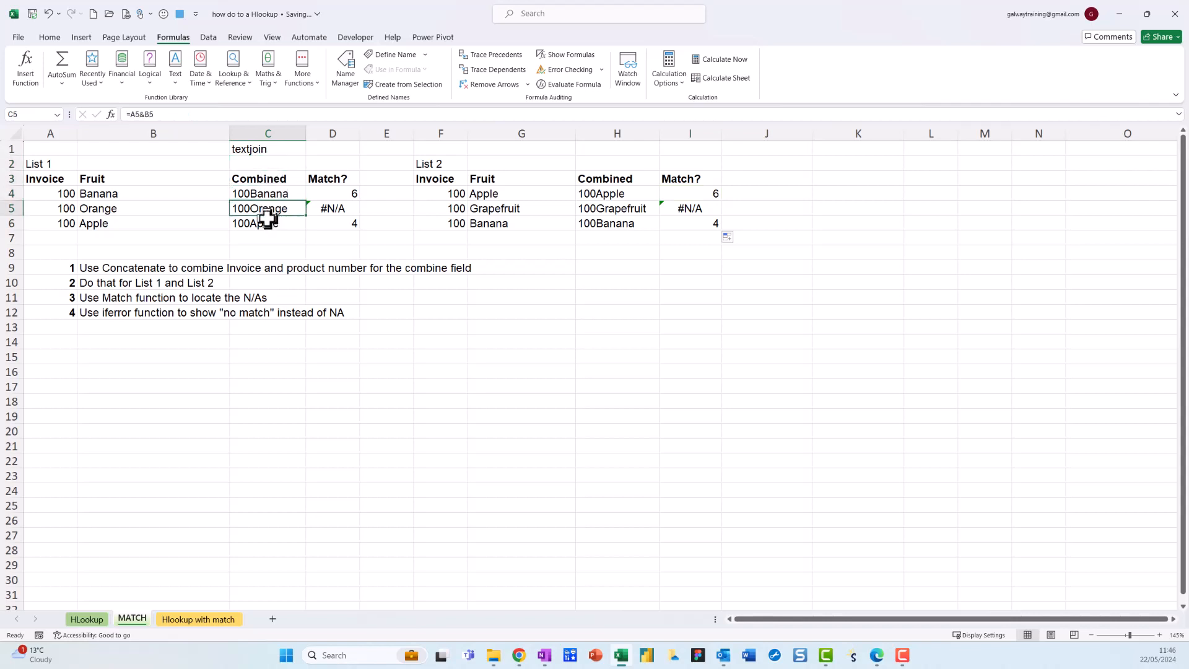
pyautogui.click(267, 223)
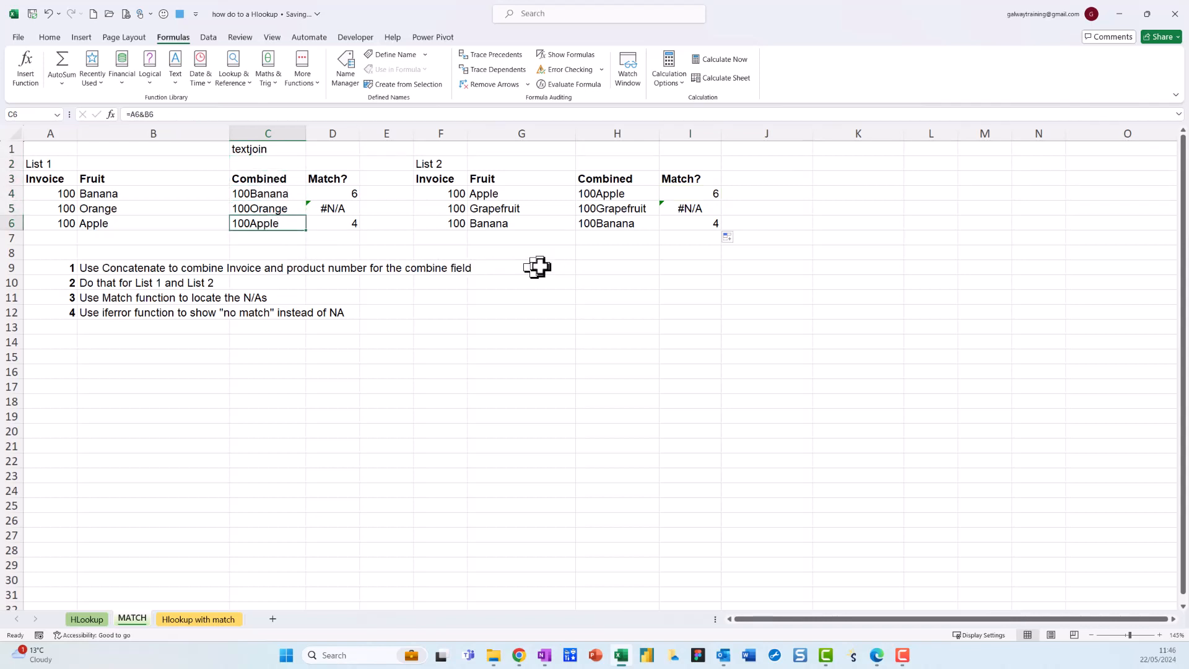
pyautogui.click(689, 209)
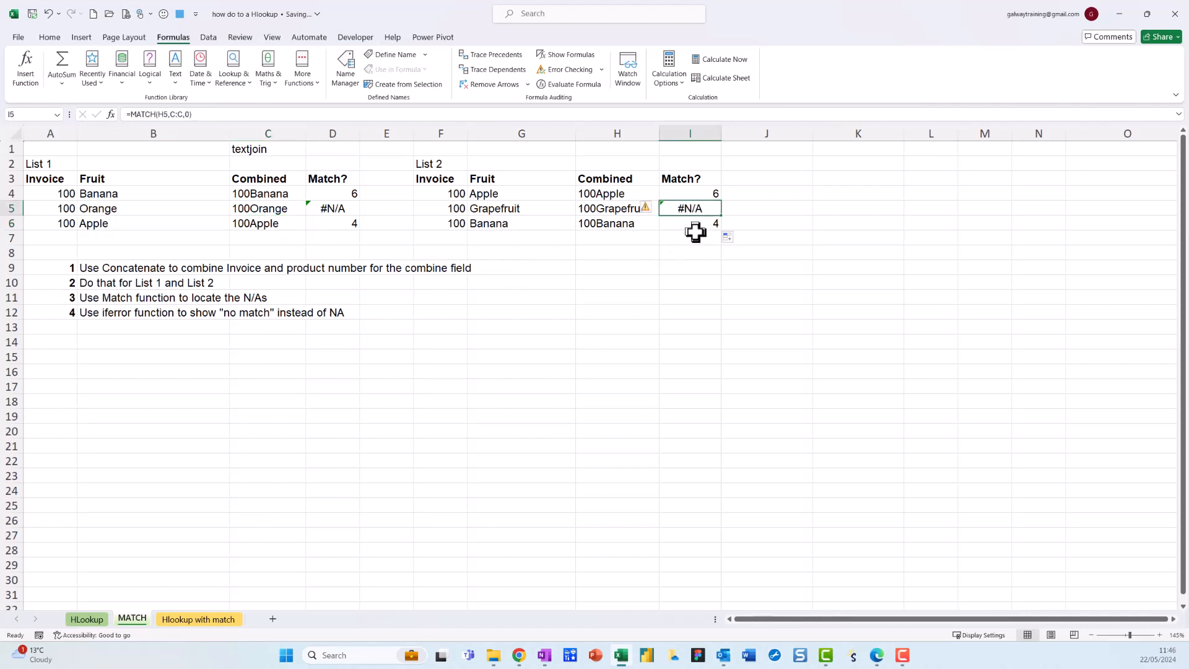
pyautogui.click(690, 223)
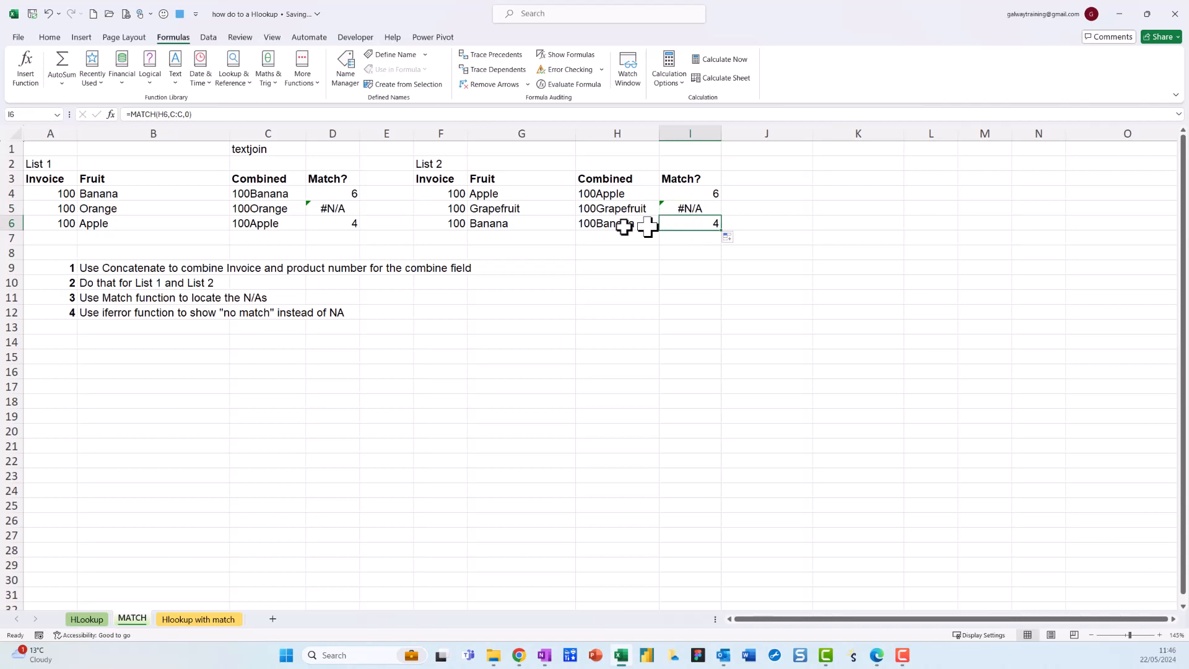
pyautogui.click(268, 163)
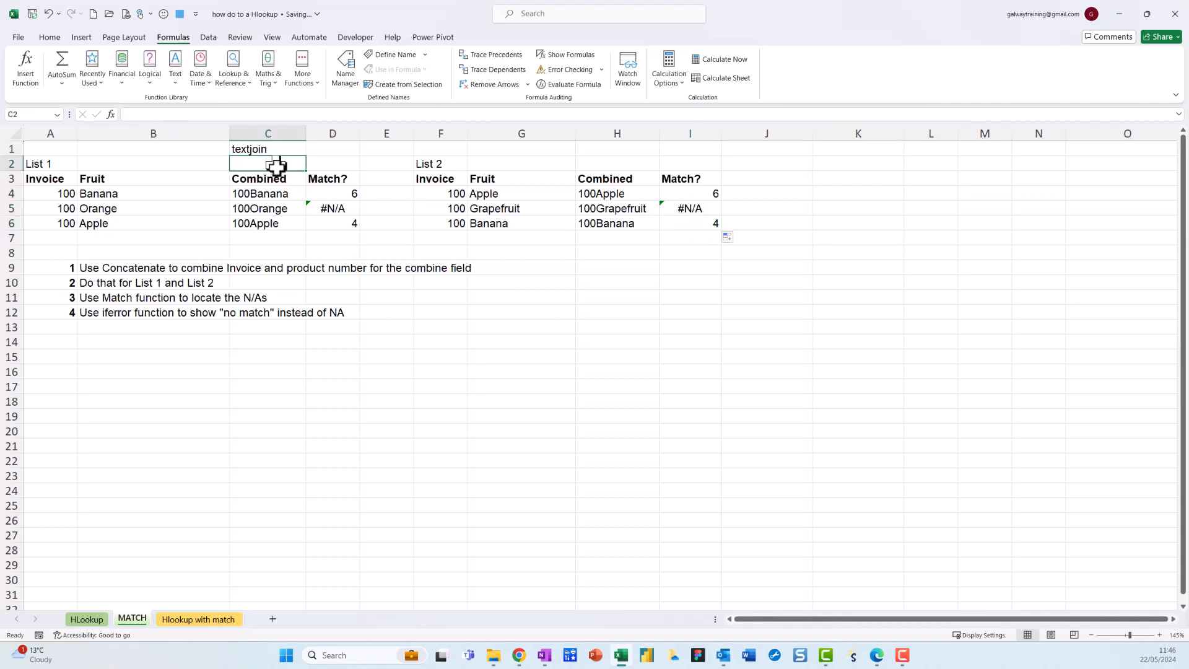
pyautogui.click(267, 193)
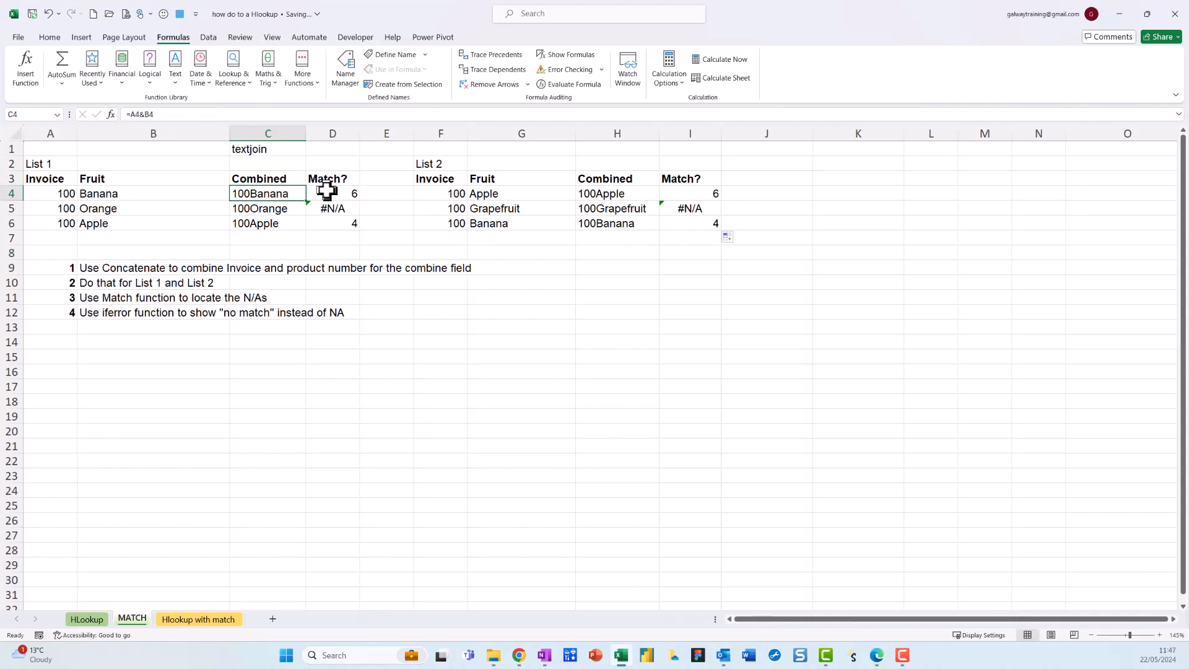
# Step: Change D4's formula to =IFERROR(MATCH(C4,H:H,0),0), still showing 6
pyautogui.click(332, 193)
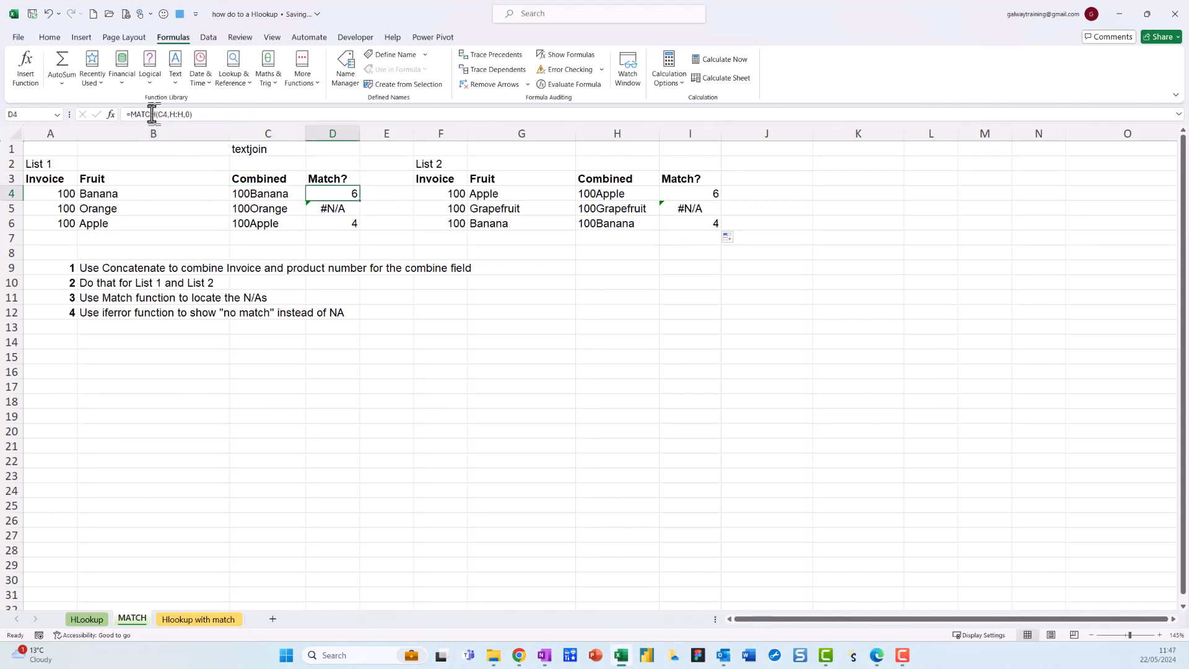
pyautogui.moveTo(135, 115)
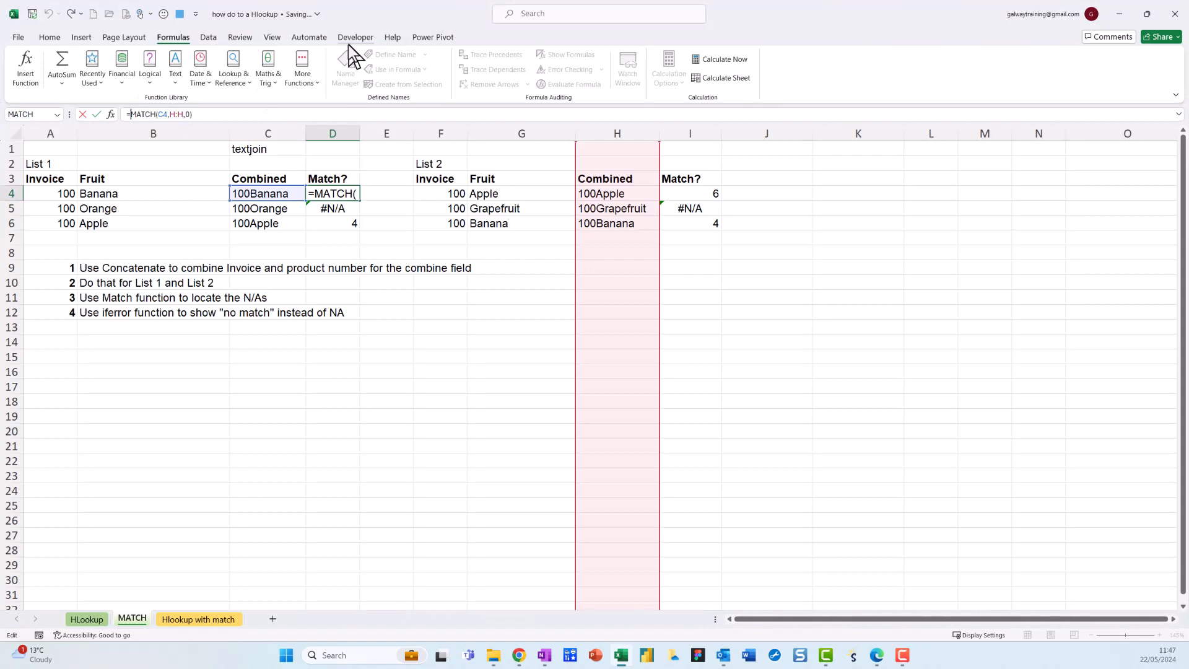
pyautogui.write('iferror(')
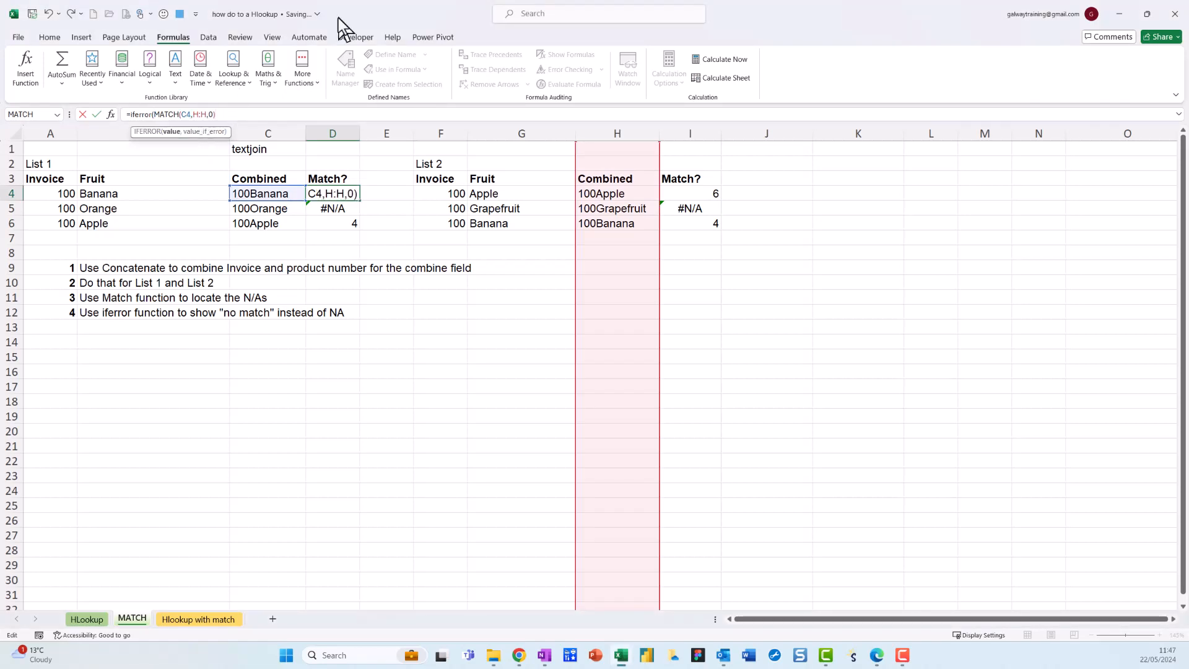
pyautogui.write(',')
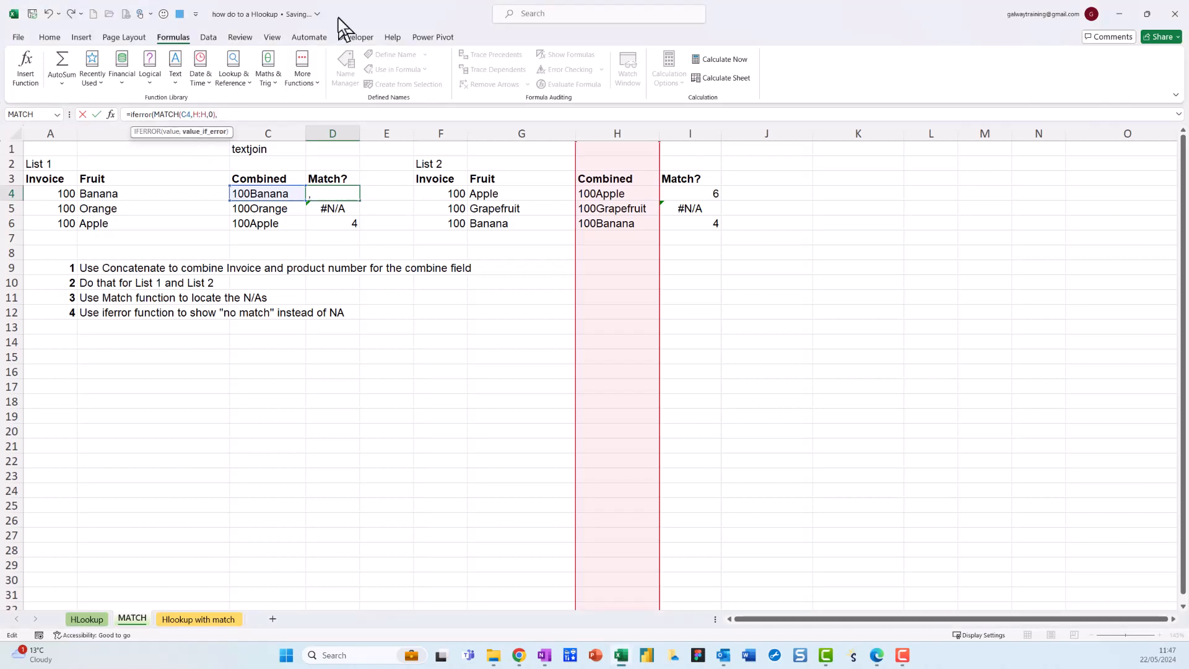
pyautogui.write('0)')
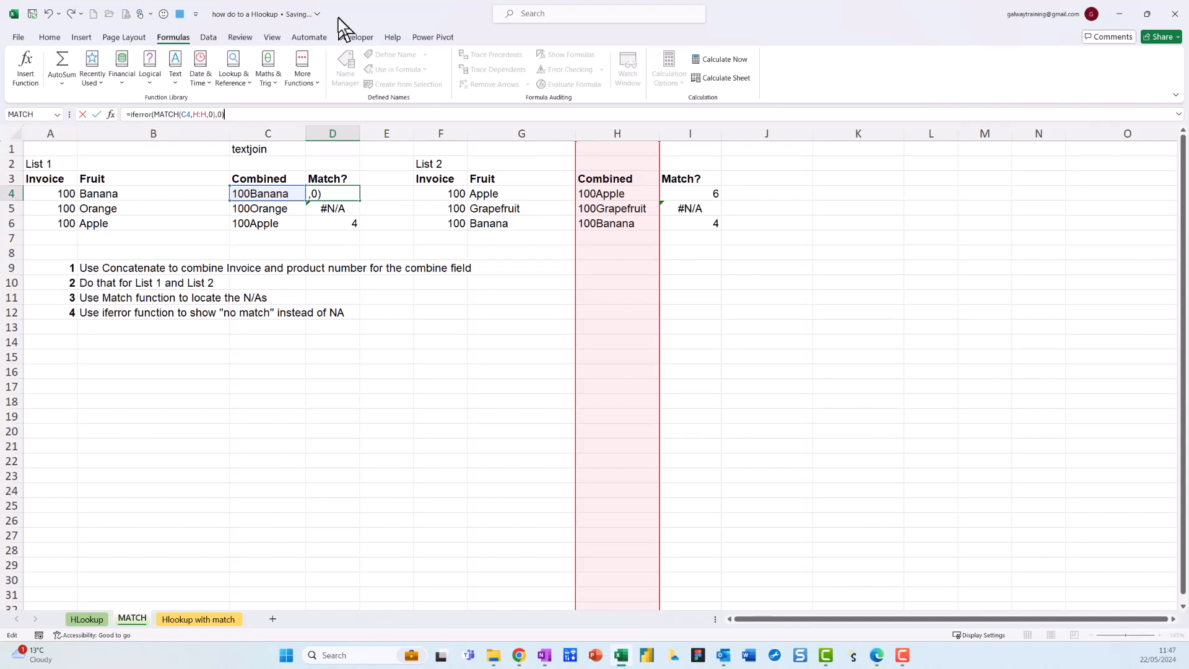
pyautogui.press('Return')
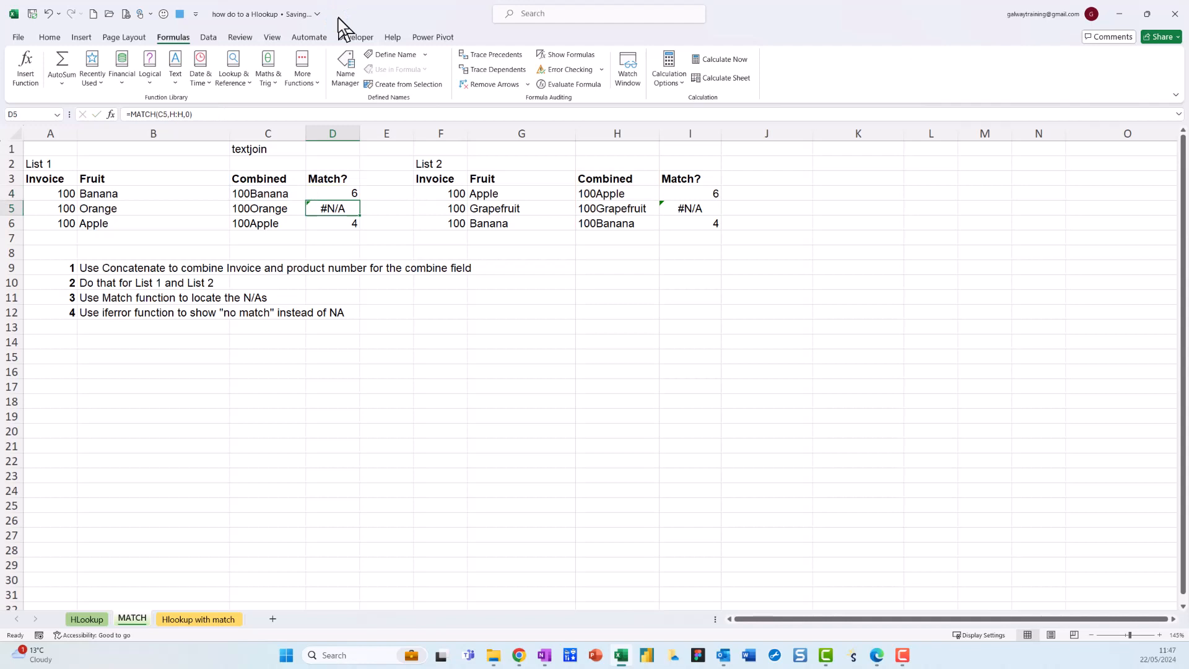
# Step: Fill D4's IFERROR formula down to D6, giving 6, 0 and 4
pyautogui.click(332, 193)
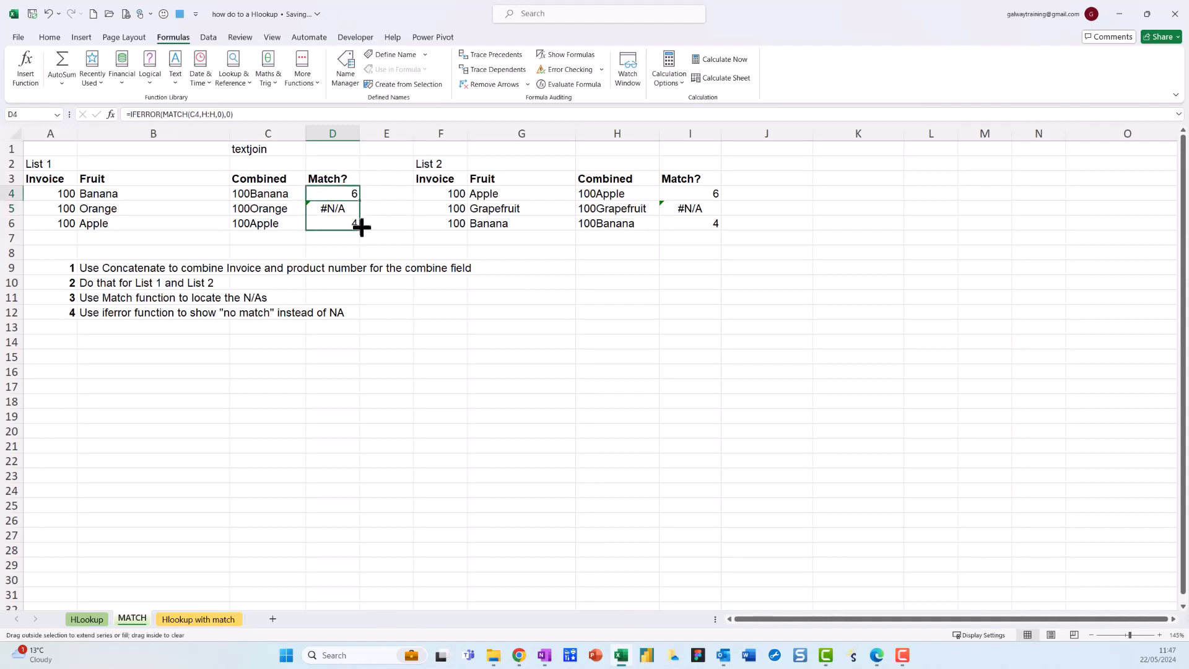
pyautogui.moveTo(361, 199); pyautogui.dragTo(355, 223)
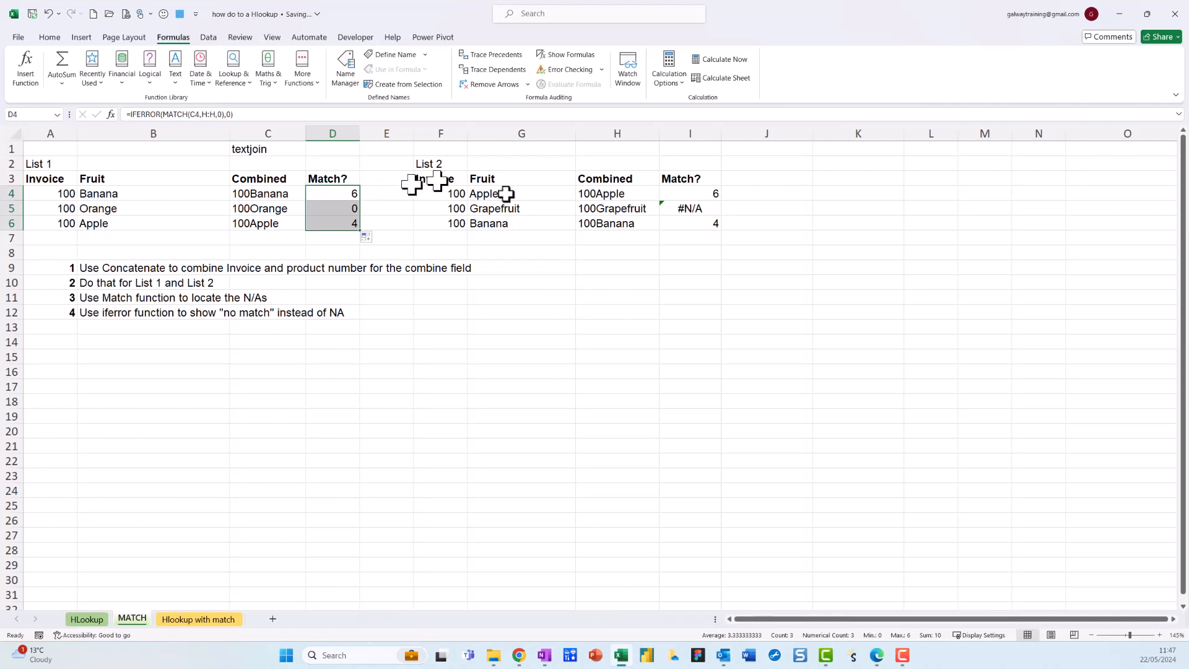
pyautogui.moveTo(698, 196)
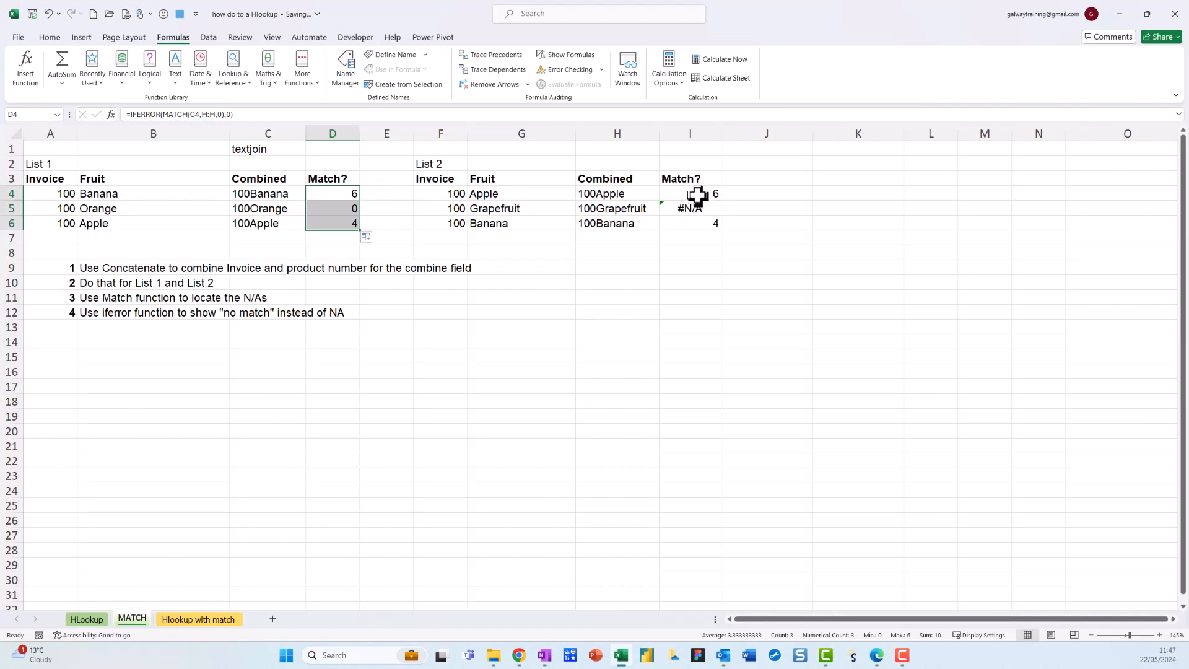
pyautogui.click(690, 193)
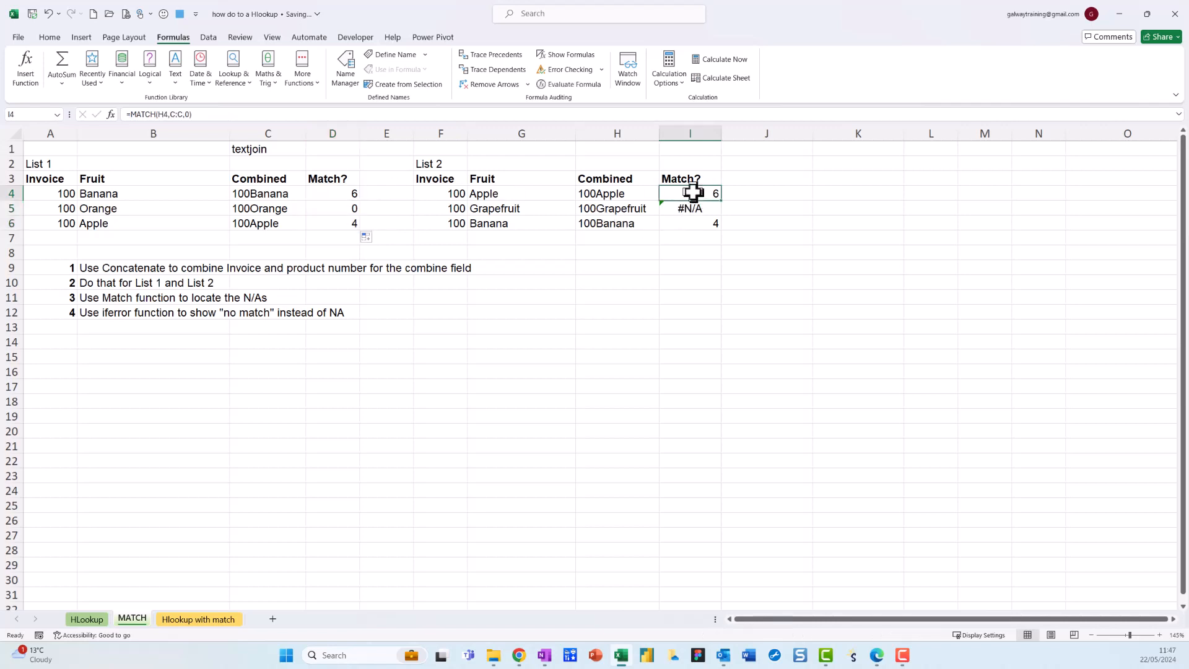
# Step: Edit I4's formula to =IFERROR(MATCH(H4,C:C,0),0)
pyautogui.doubleClick(689, 192)
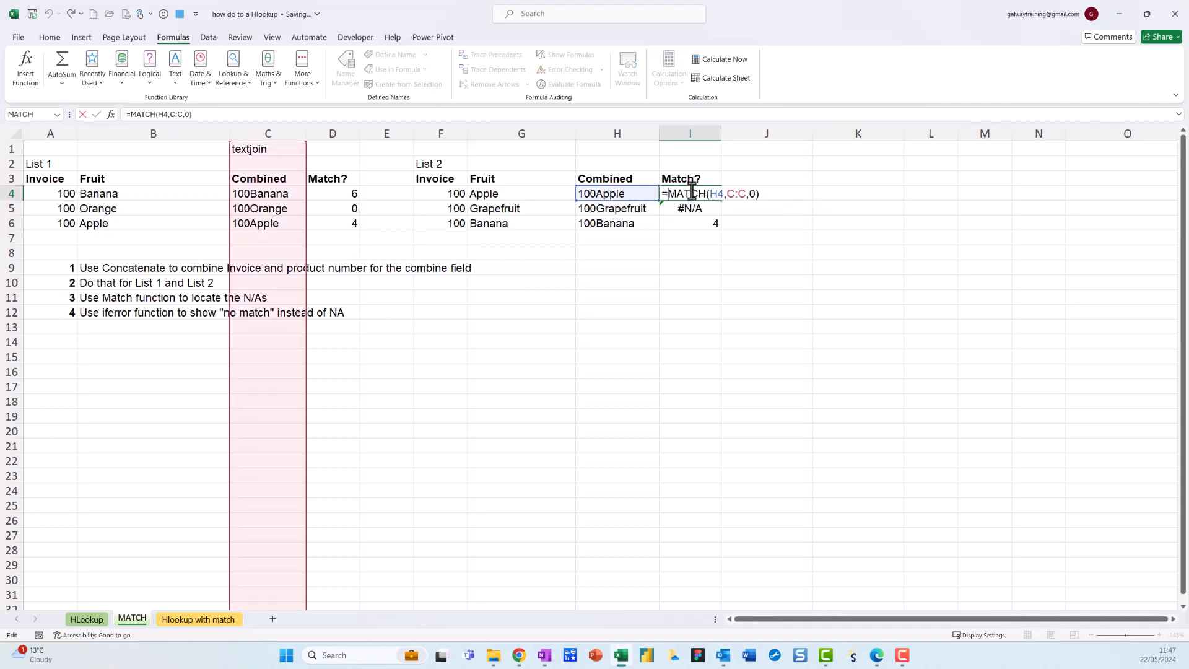
pyautogui.write('if')
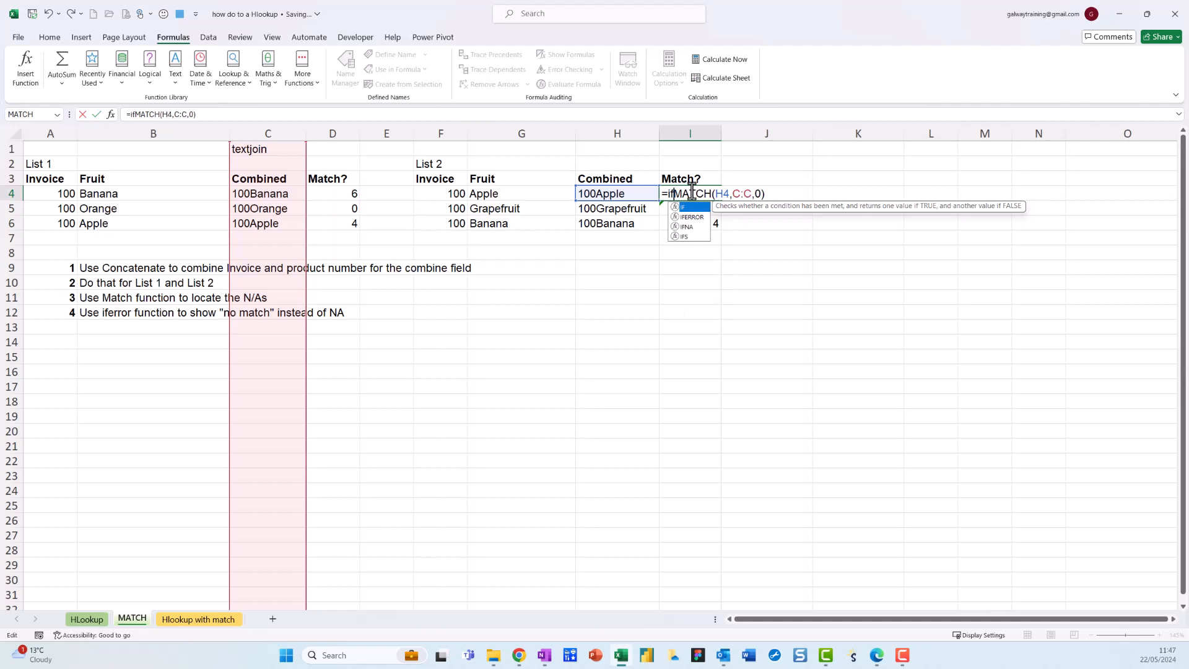
pyautogui.moveTo(692, 217)
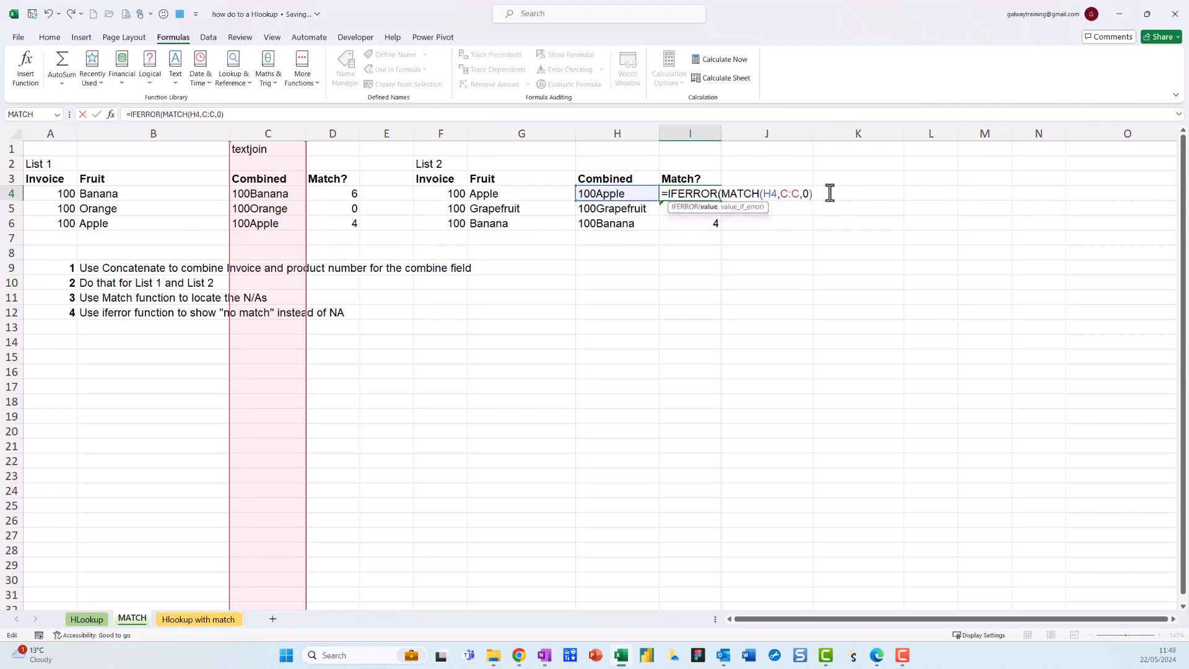
pyautogui.write(',')
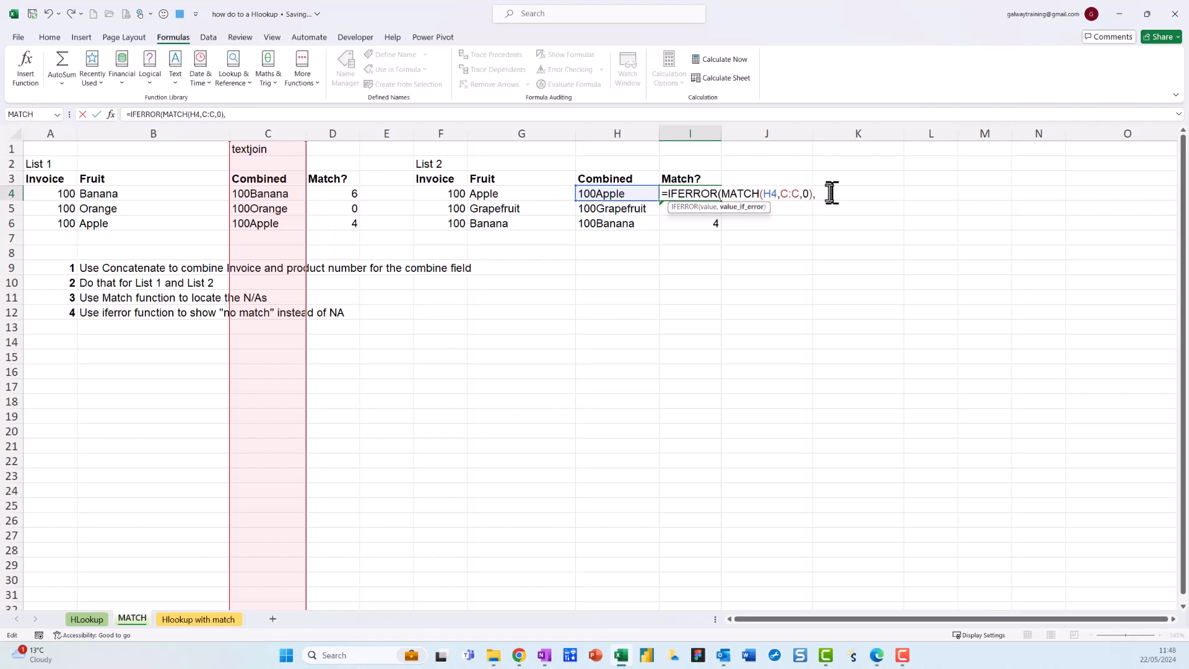
pyautogui.write('0')
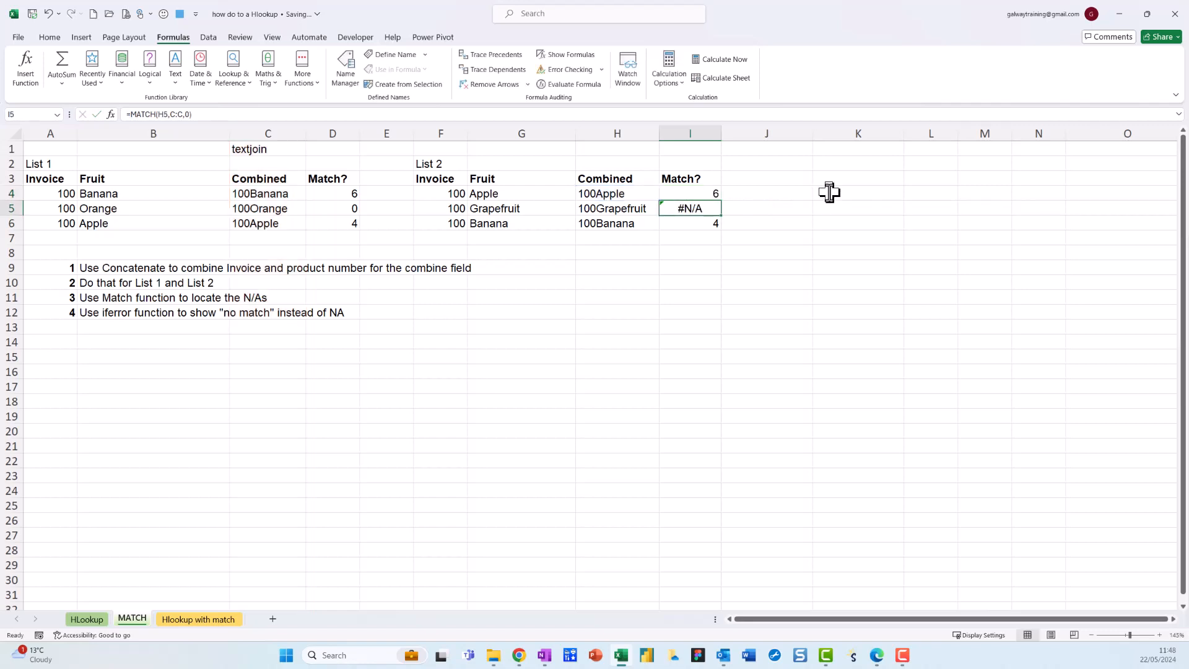
# Step: Select I4's IFERROR formula to copy it down to I6
pyautogui.click(690, 194)
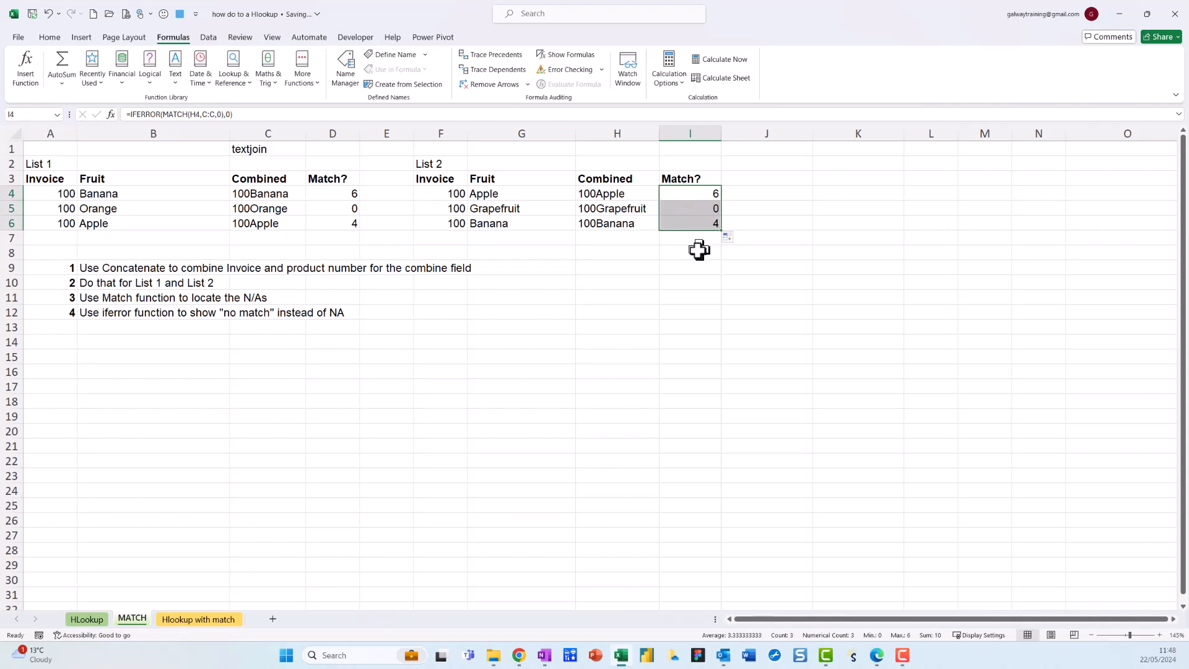
pyautogui.moveTo(699, 250)
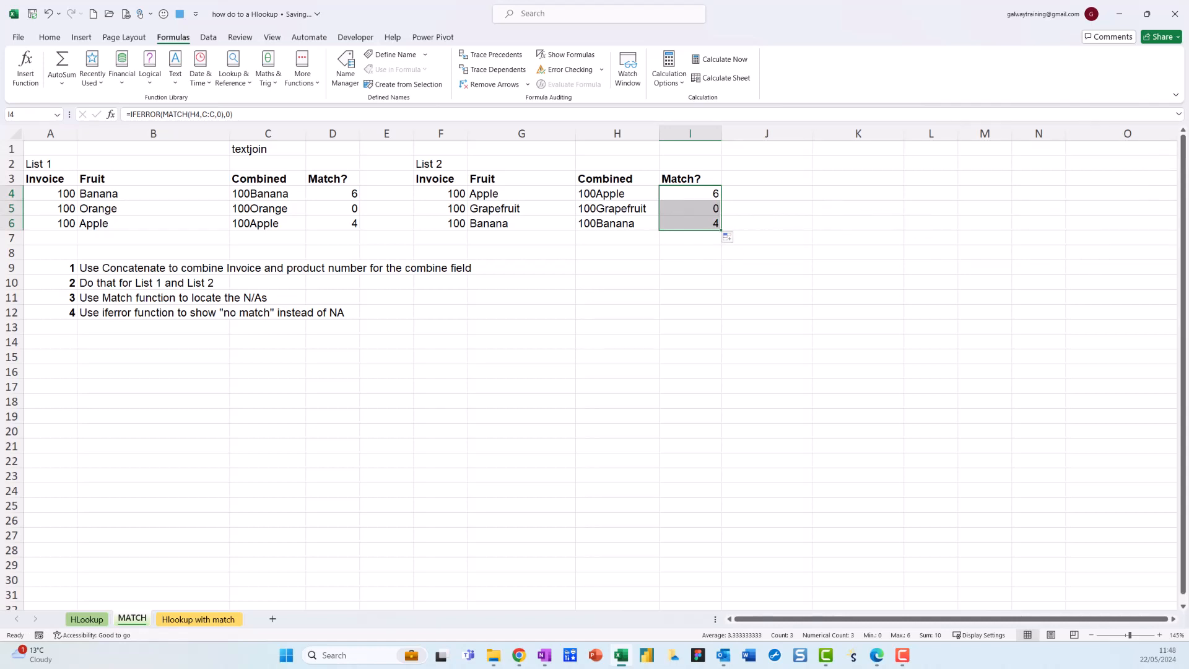